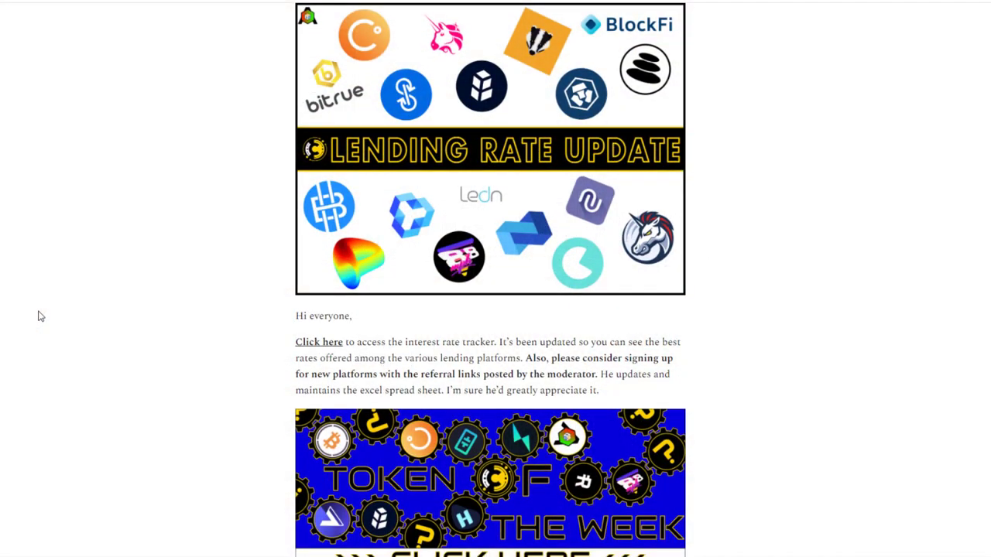
- Go to Sett Vaults and scroll to the Digg and Wrapped BTC/Digg vault yields
{"action": "scroll", "scroll_direction": "down", "scroll_amount": 3}
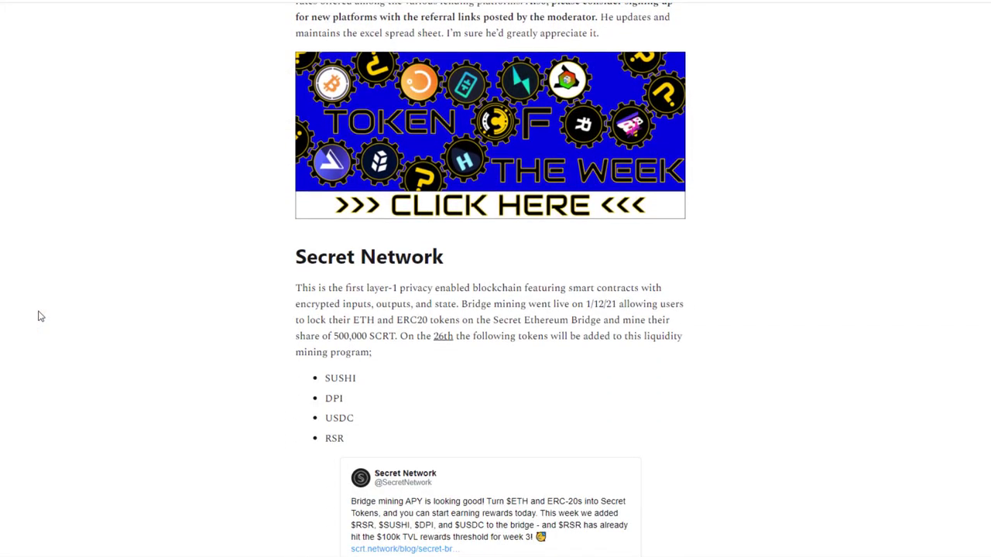
{"action": "scroll", "scroll_direction": "down", "scroll_amount": 3}
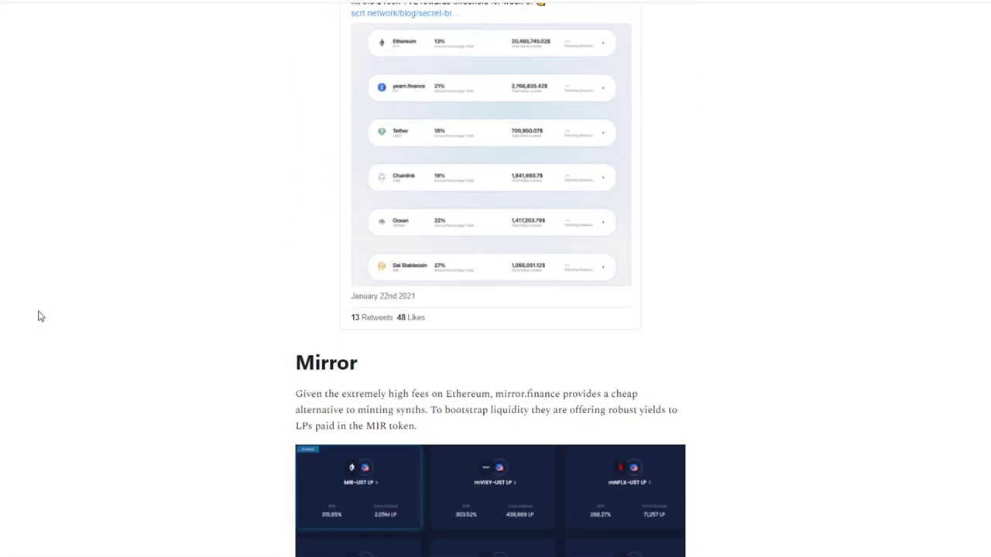
{"action": "scroll", "scroll_direction": "down", "scroll_amount": 3}
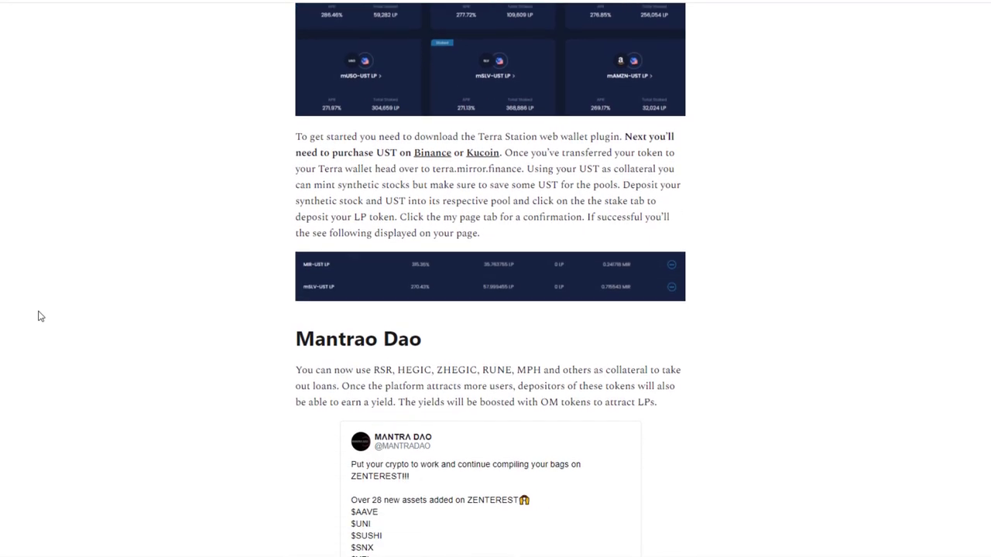
{"action": "scroll", "scroll_direction": "down", "scroll_amount": 3}
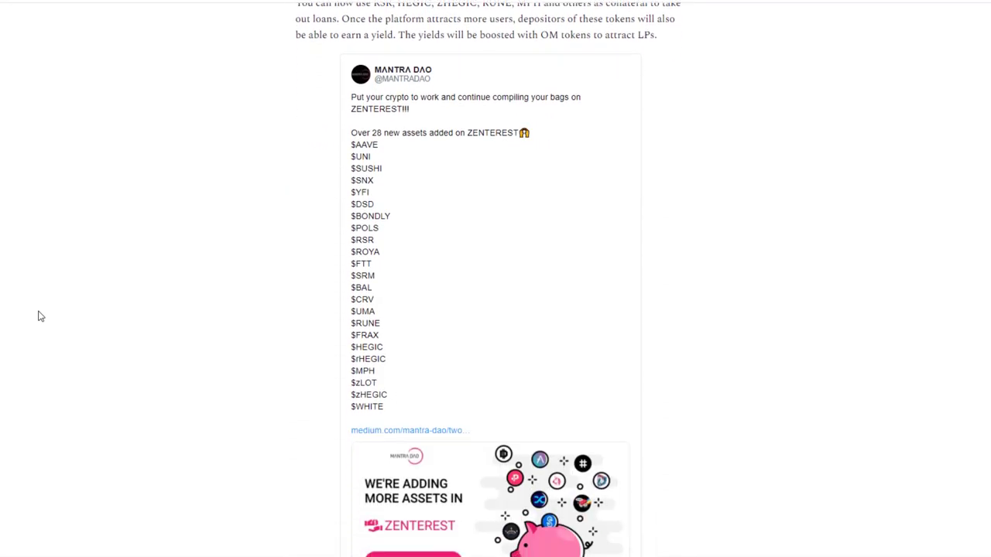
{"action": "scroll", "scroll_direction": "down", "scroll_amount": 3}
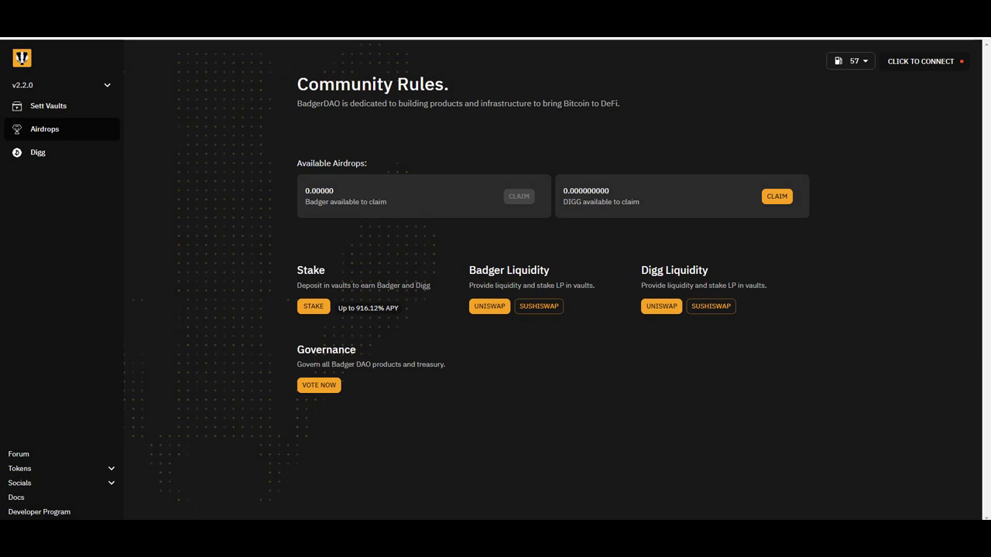
{"action": "mouse_move", "coordinate": [802, 198]}
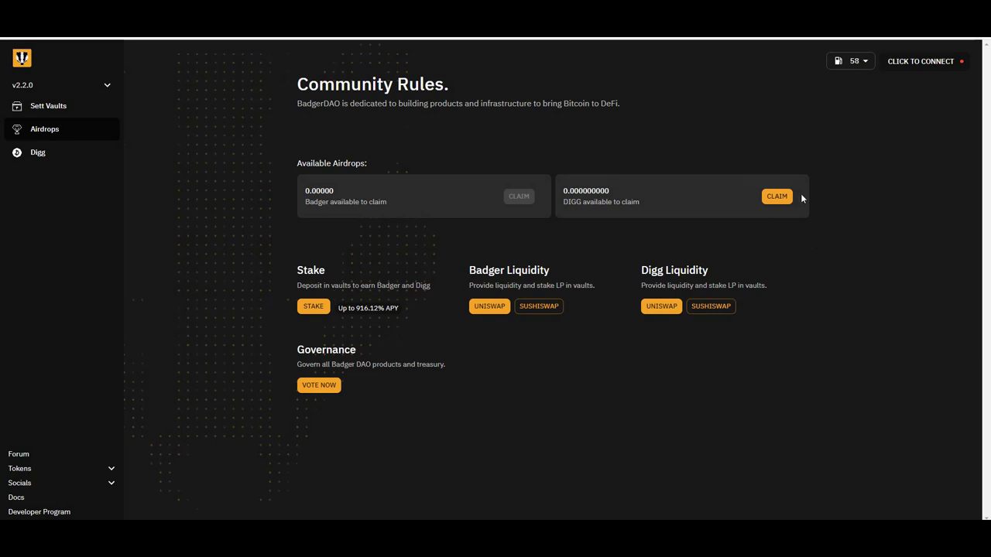
{"action": "mouse_move", "coordinate": [778, 321]}
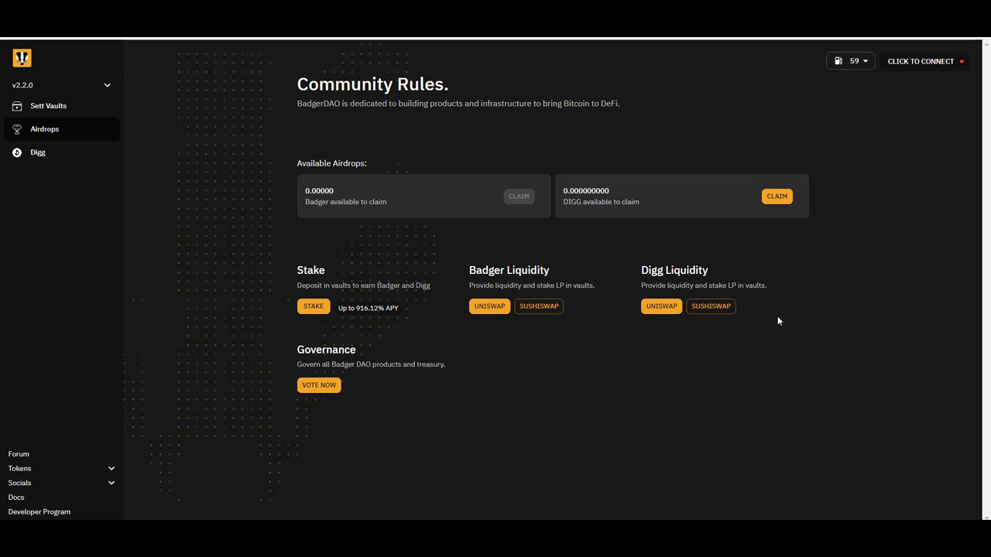
{"action": "mouse_move", "coordinate": [920, 61]}
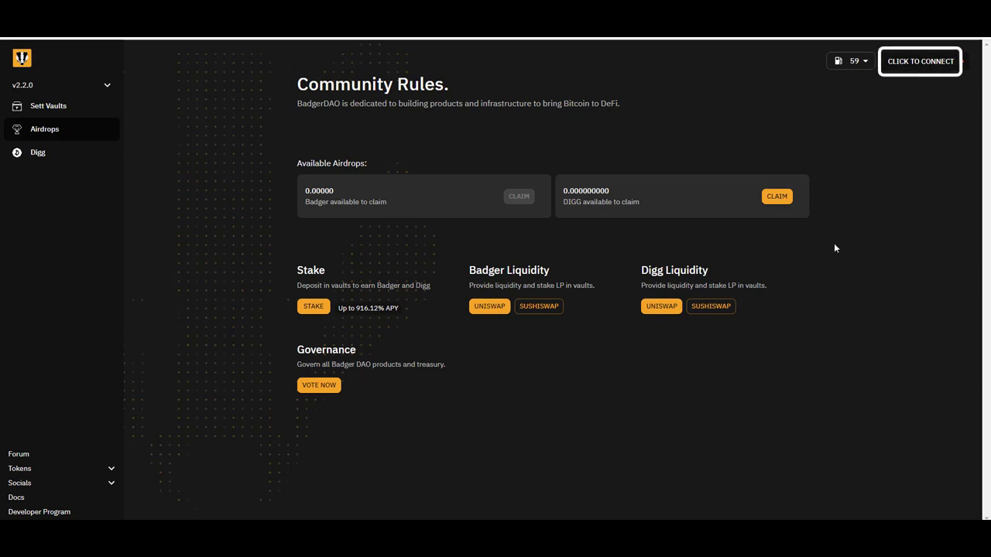
{"action": "left_click", "coordinate": [48, 106]}
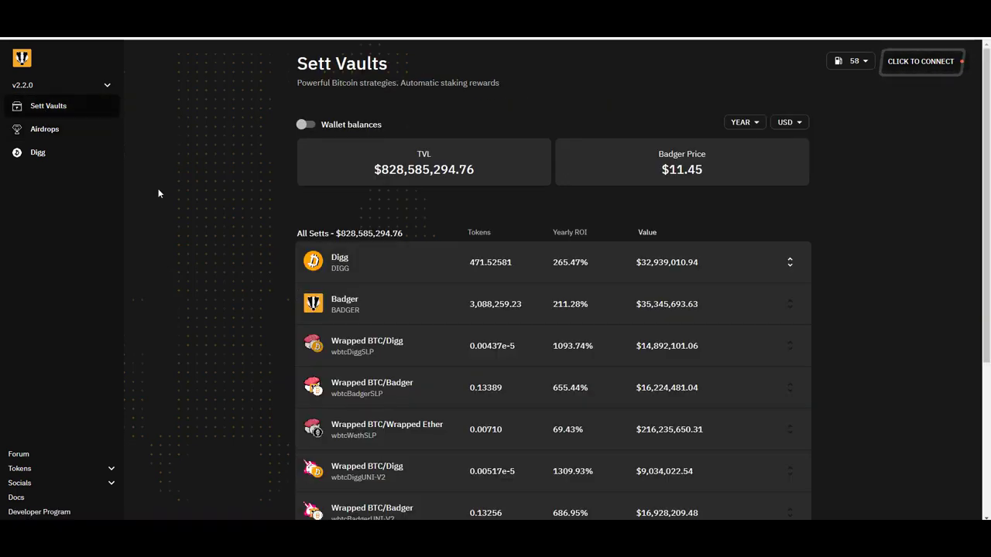
{"action": "scroll", "scroll_direction": "down", "scroll_amount": 3}
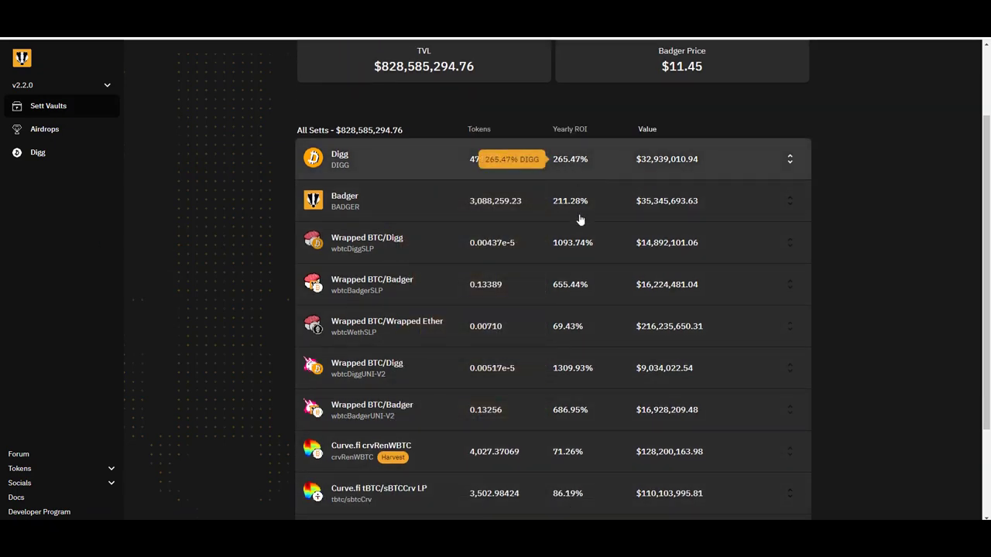
{"action": "mouse_move", "coordinate": [581, 221]}
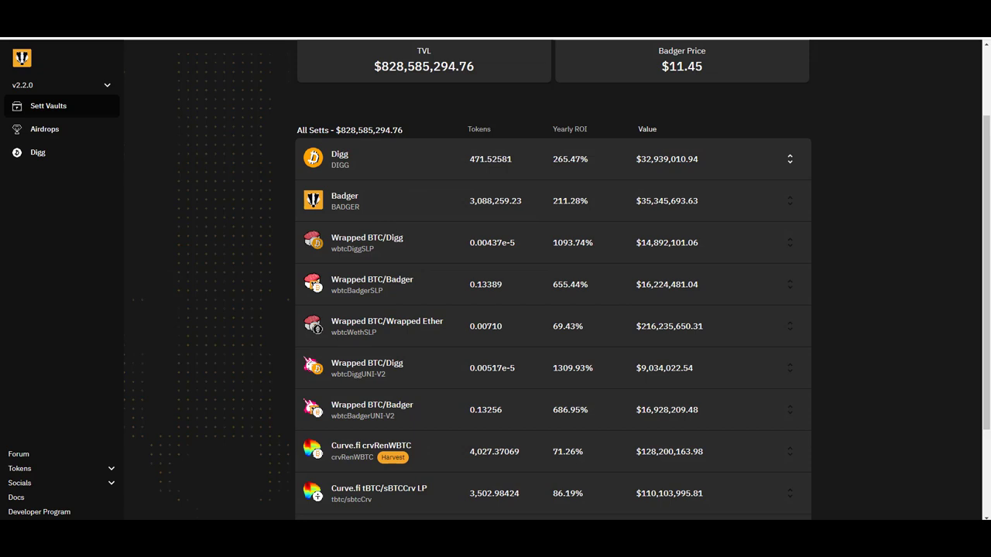
{"action": "mouse_move", "coordinate": [448, 449]}
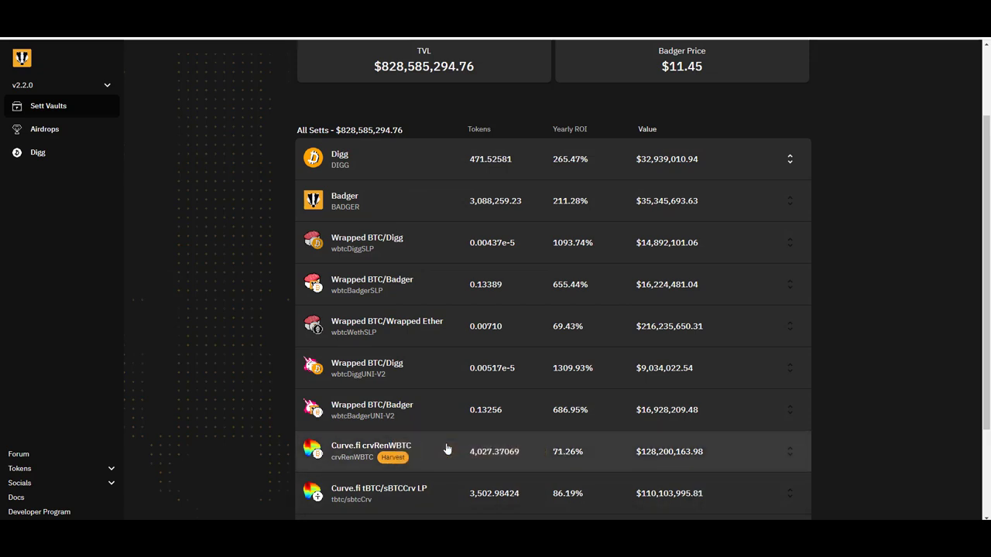
{"action": "mouse_move", "coordinate": [542, 455]}
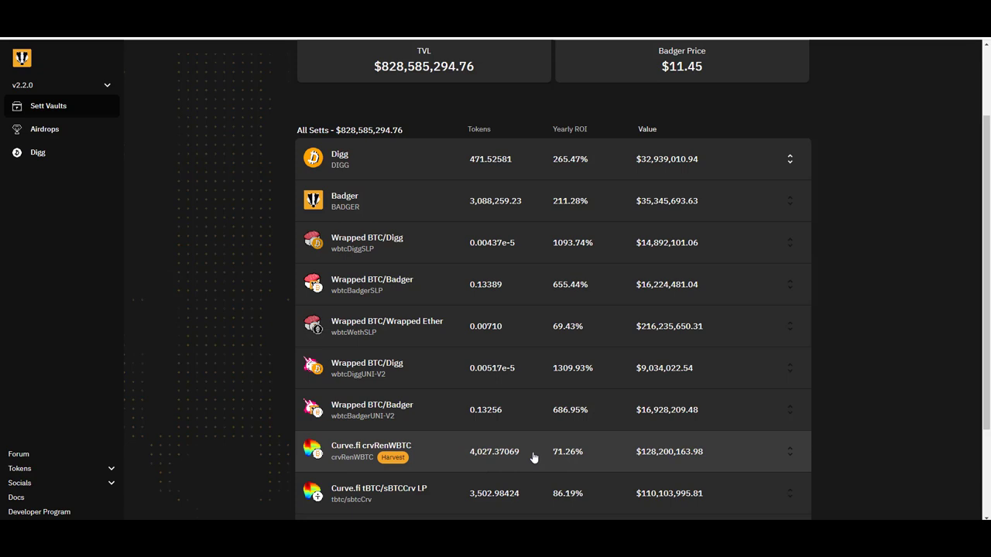
{"action": "mouse_move", "coordinate": [275, 425]}
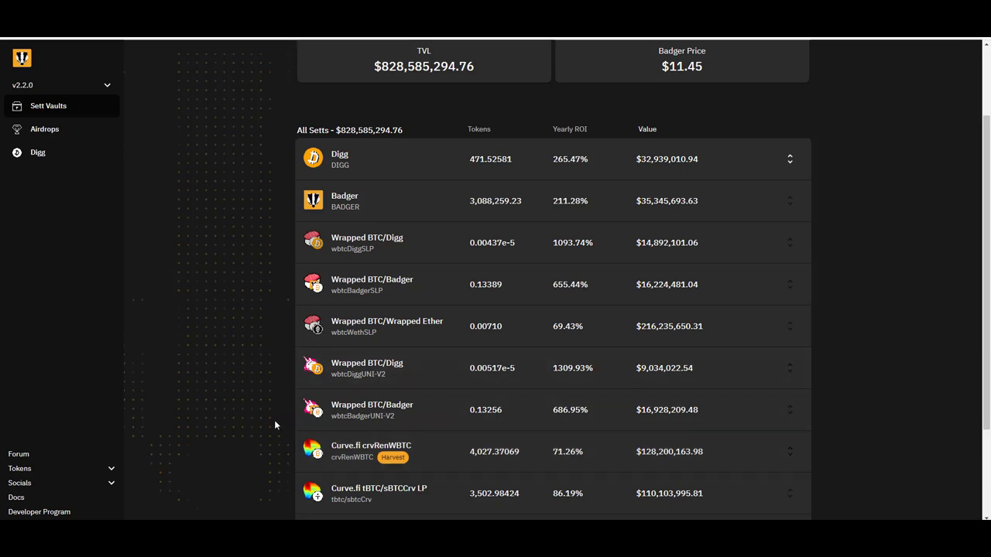
{"action": "mouse_move", "coordinate": [317, 339]}
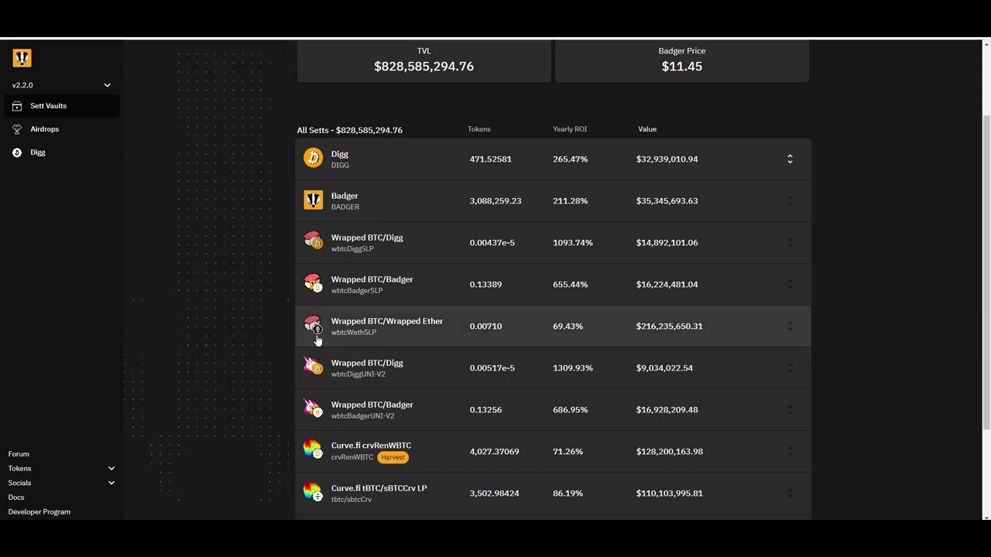
{"action": "mouse_move", "coordinate": [267, 273]}
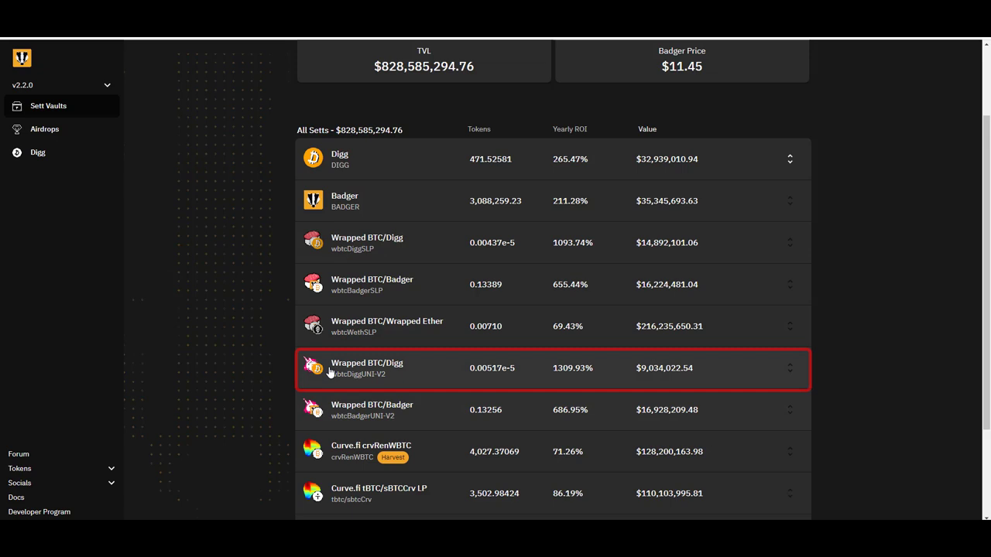
{"action": "mouse_move", "coordinate": [330, 242]}
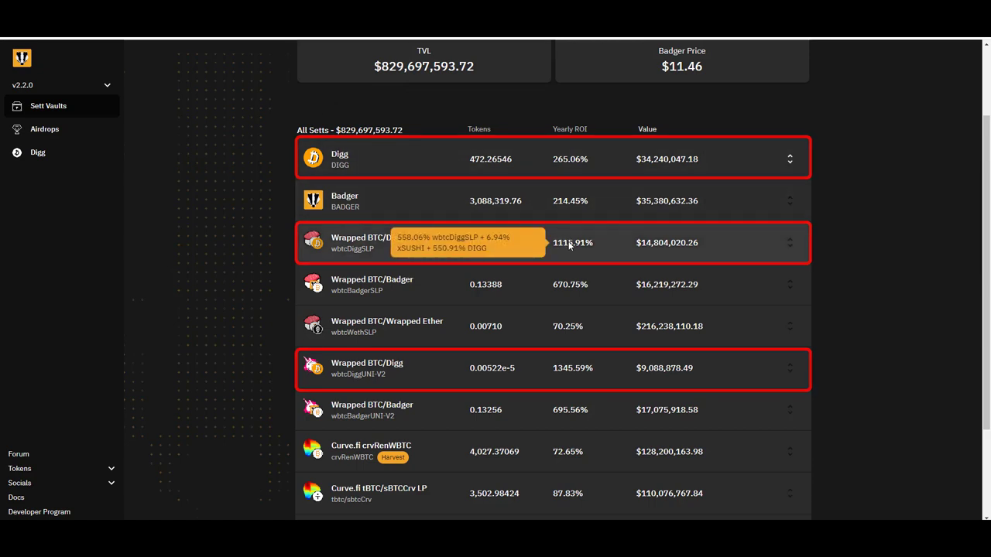
{"action": "mouse_move", "coordinate": [582, 377]}
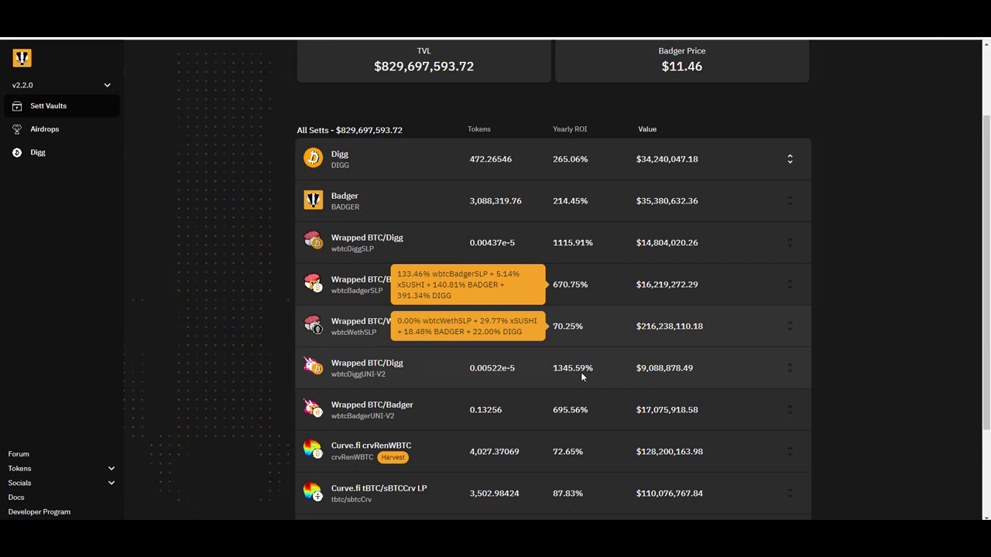
{"action": "mouse_move", "coordinate": [577, 376]}
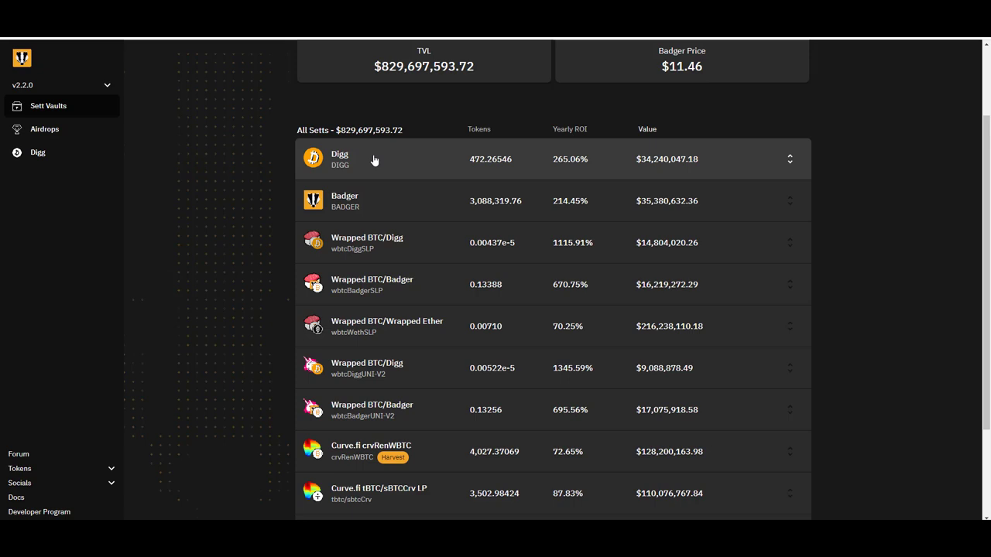
{"action": "mouse_move", "coordinate": [243, 183]}
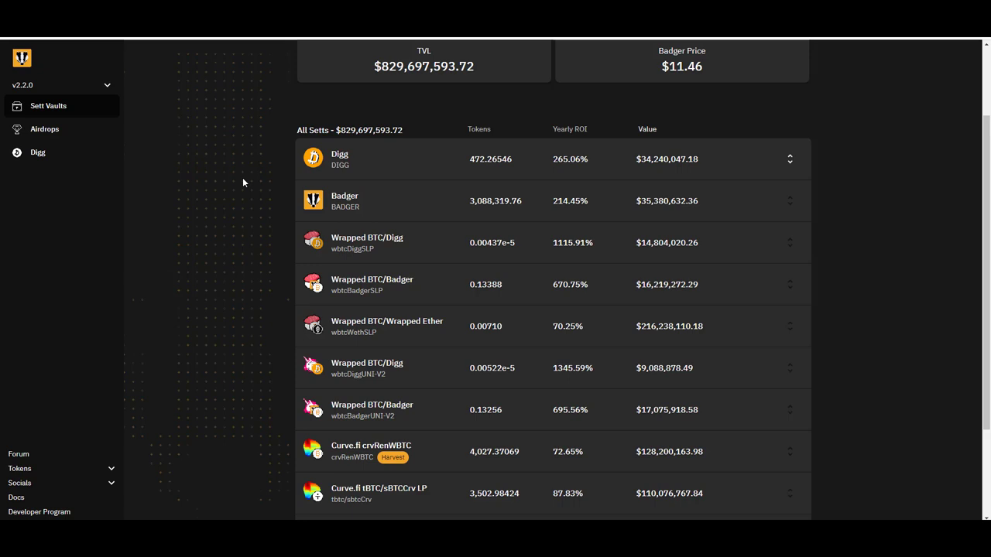
{"action": "mouse_move", "coordinate": [97, 263]}
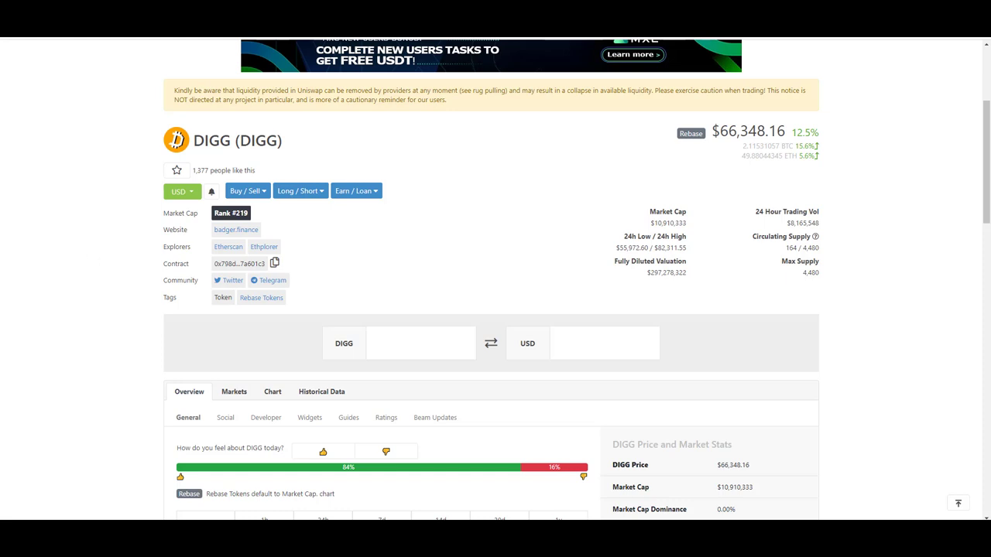
{"action": "scroll", "scroll_direction": "down", "scroll_amount": 3}
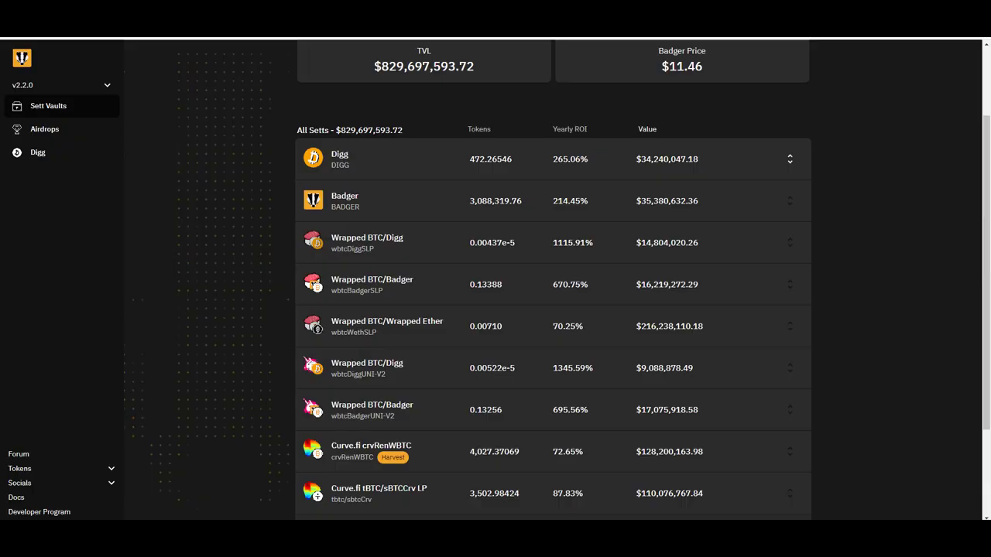
{"action": "mouse_move", "coordinate": [269, 262]}
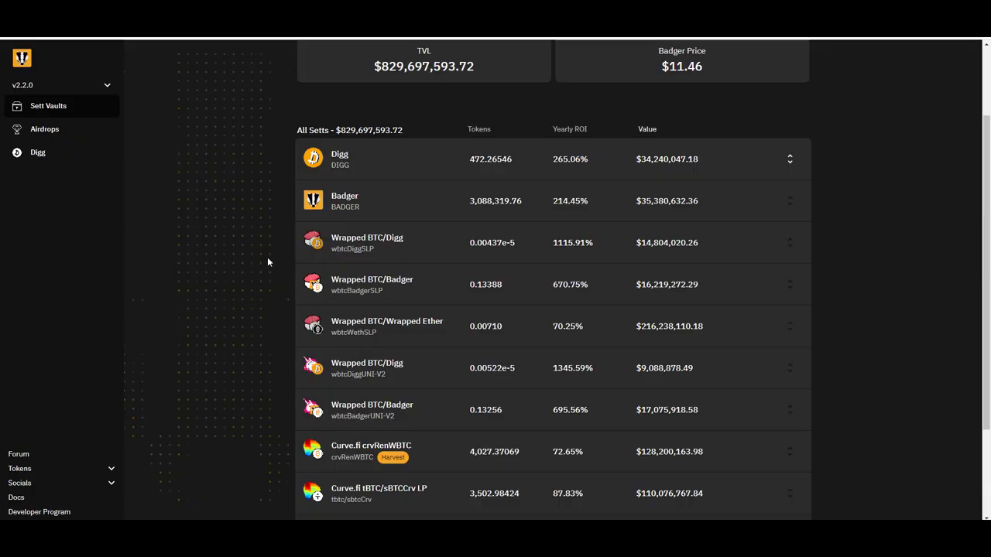
{"action": "mouse_move", "coordinate": [354, 296]}
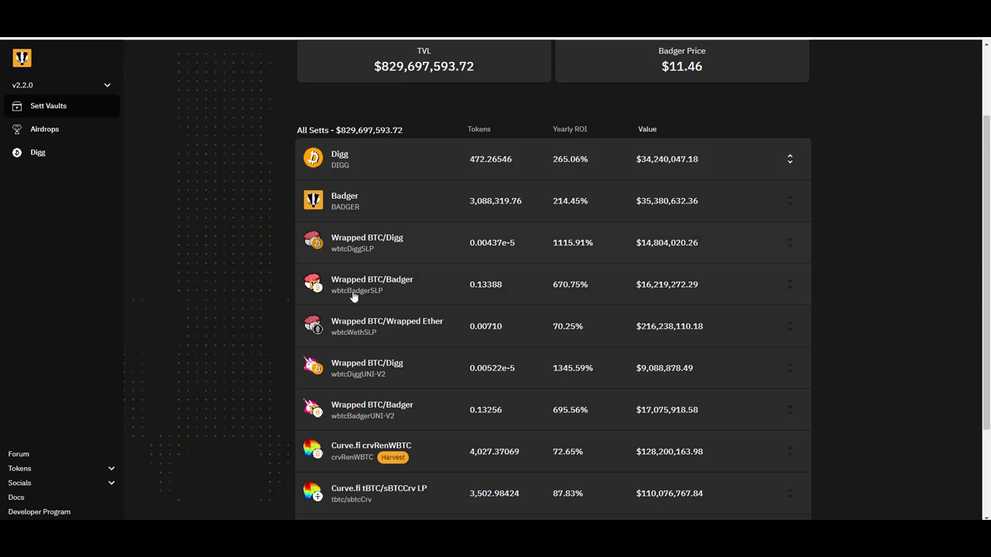
{"action": "scroll", "scroll_direction": "up", "scroll_amount": 3}
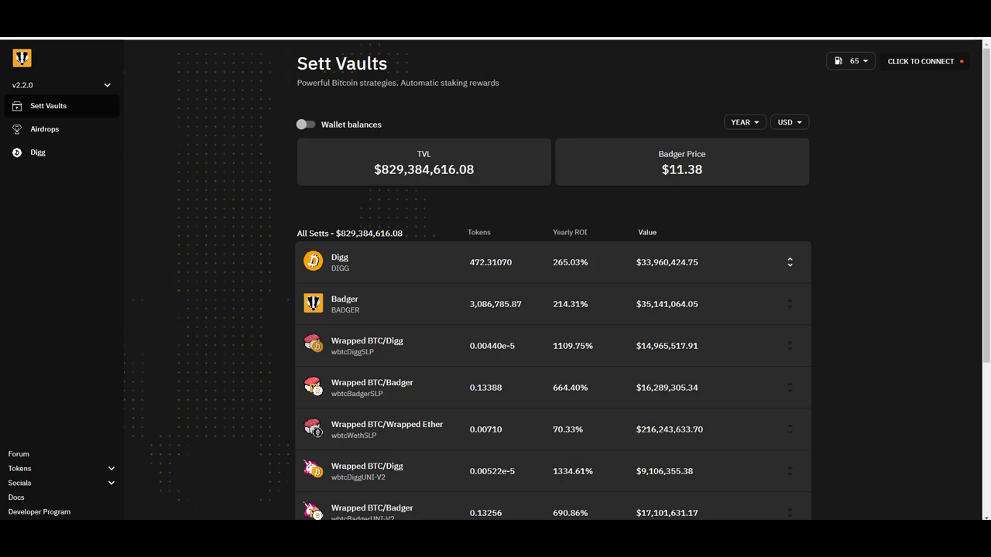
{"action": "scroll", "scroll_direction": "down", "scroll_amount": 3}
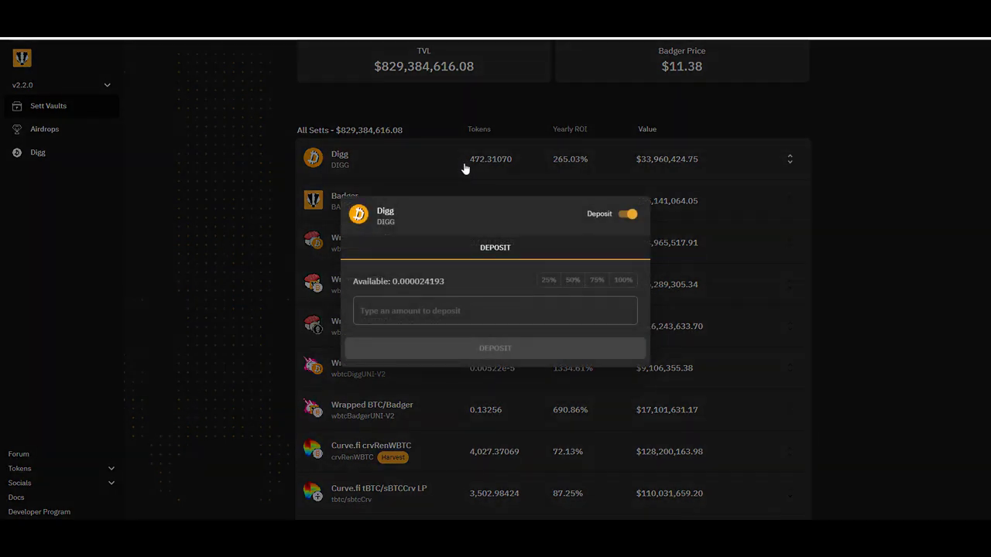
{"action": "mouse_move", "coordinate": [624, 281]}
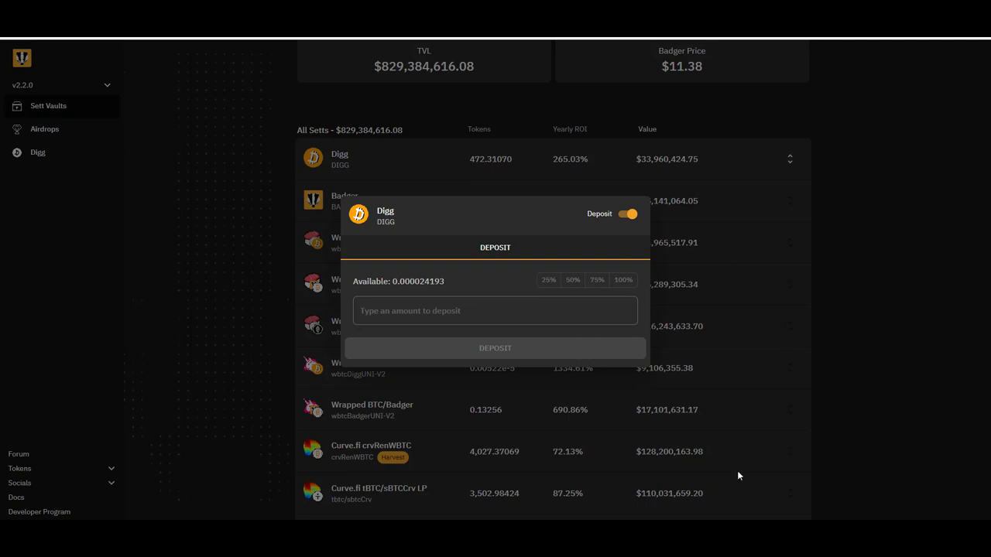
{"action": "mouse_move", "coordinate": [573, 438]}
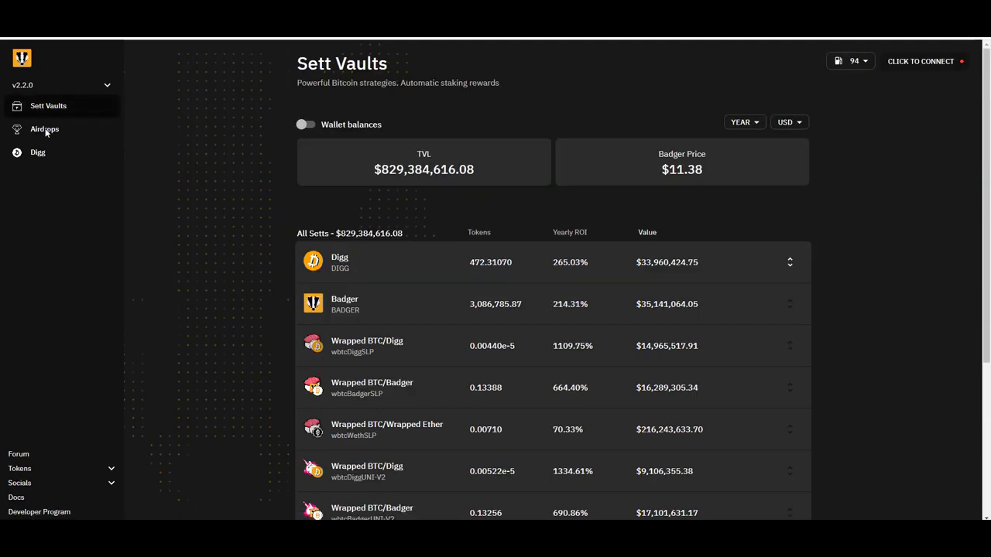
{"action": "left_click", "coordinate": [44, 129]}
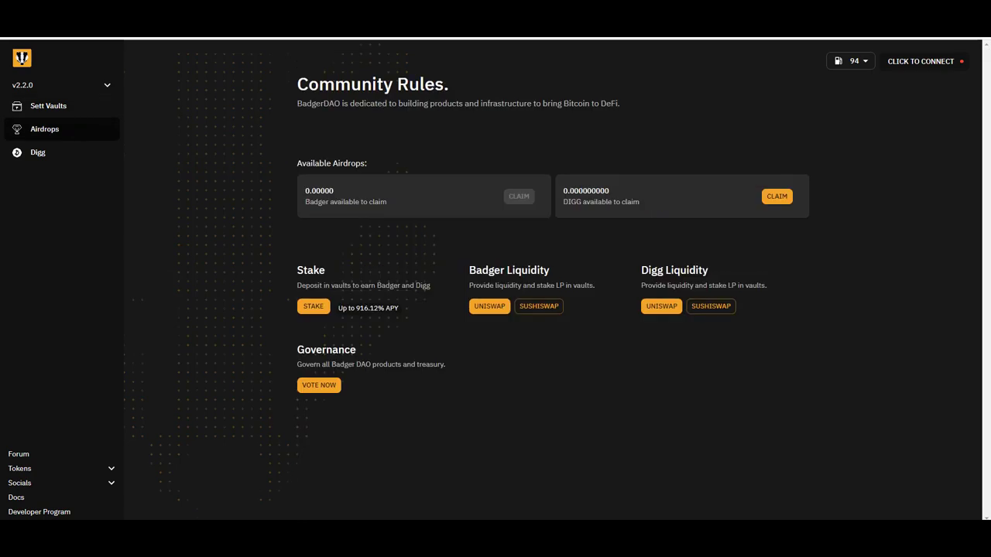
{"action": "mouse_move", "coordinate": [650, 328]}
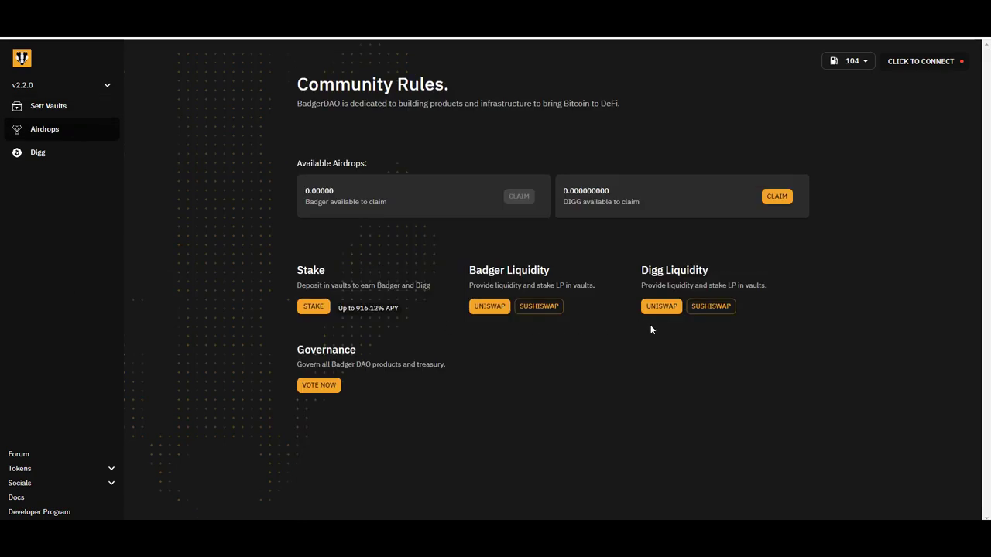
{"action": "mouse_move", "coordinate": [694, 320]}
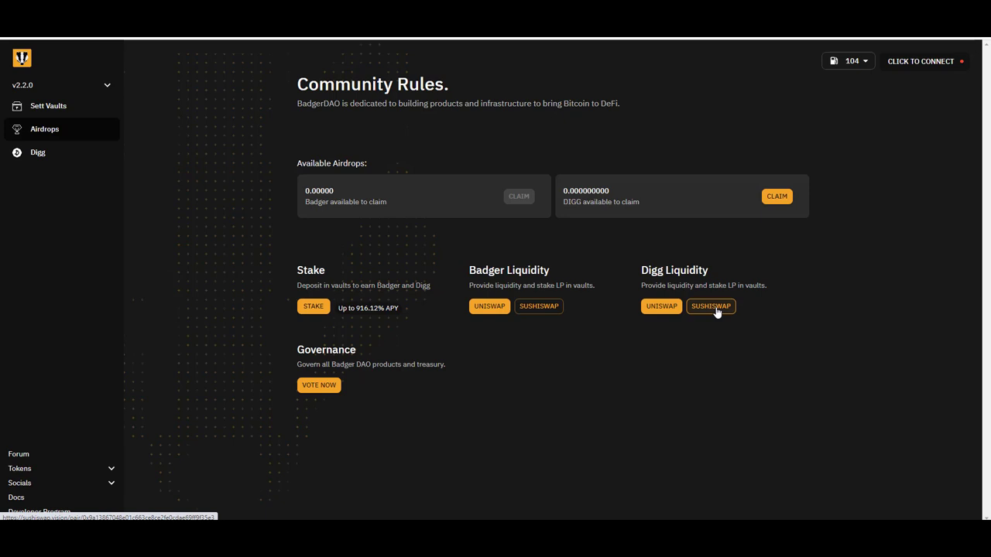
{"action": "left_click", "coordinate": [48, 105]}
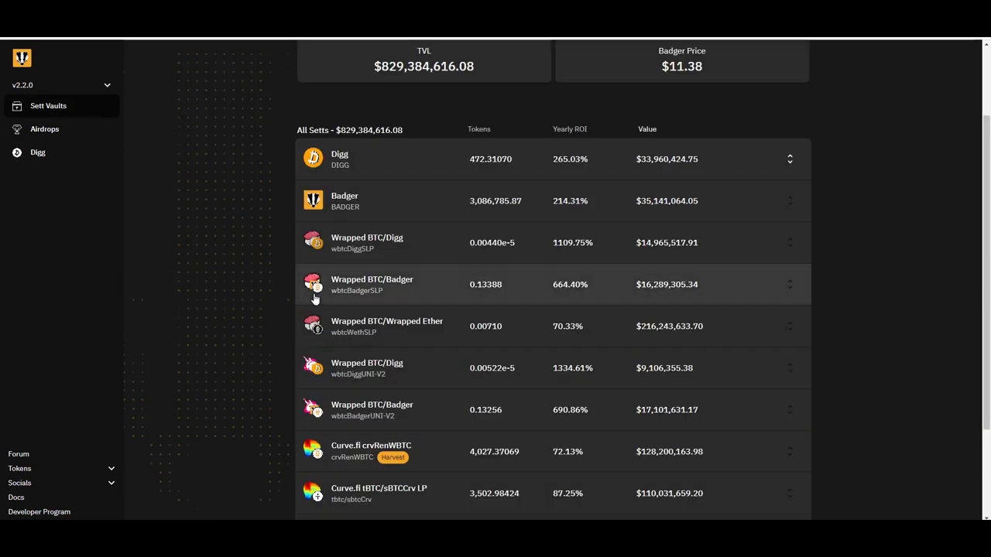
{"action": "mouse_move", "coordinate": [223, 295]}
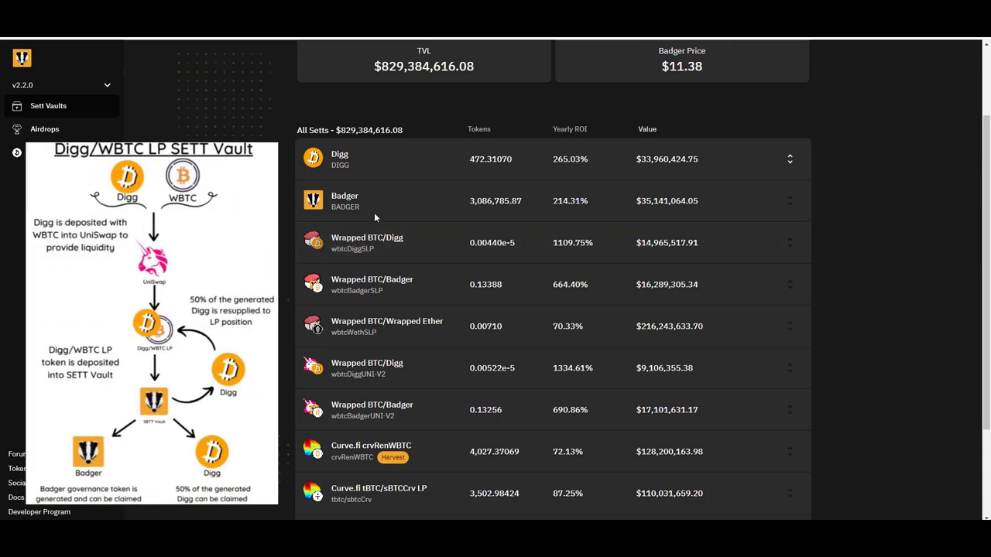
{"action": "mouse_move", "coordinate": [572, 242]}
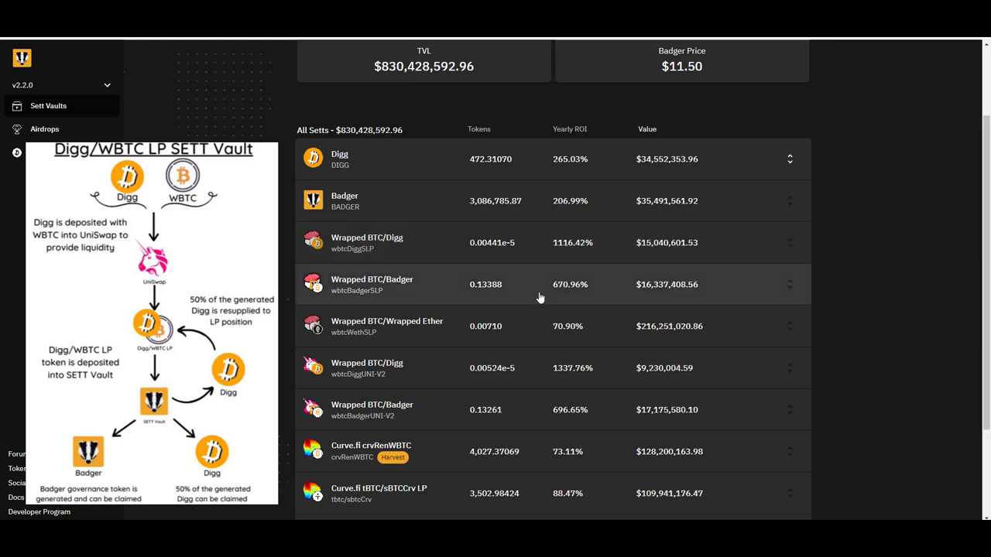
{"action": "mouse_move", "coordinate": [572, 242]}
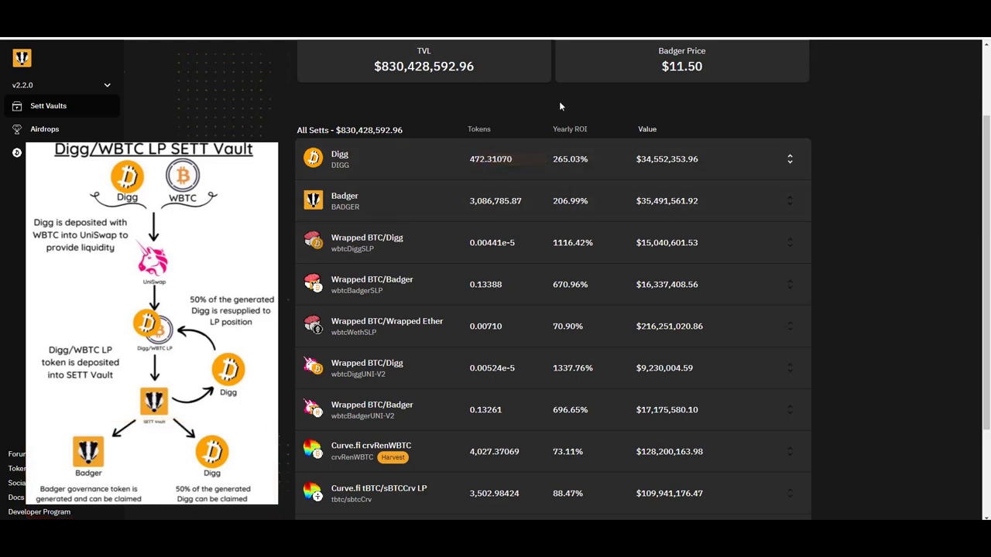
{"action": "mouse_move", "coordinate": [603, 319]}
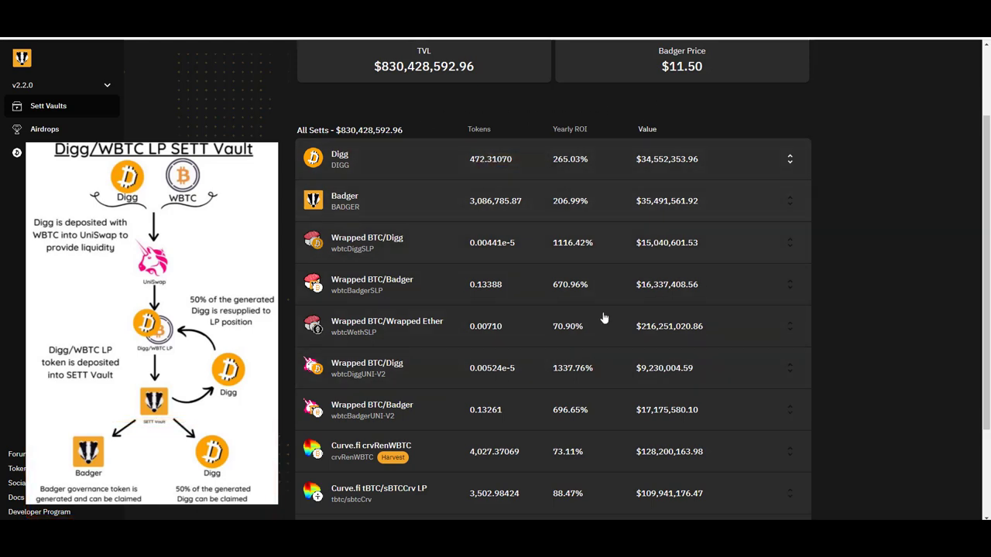
{"action": "mouse_move", "coordinate": [451, 360]}
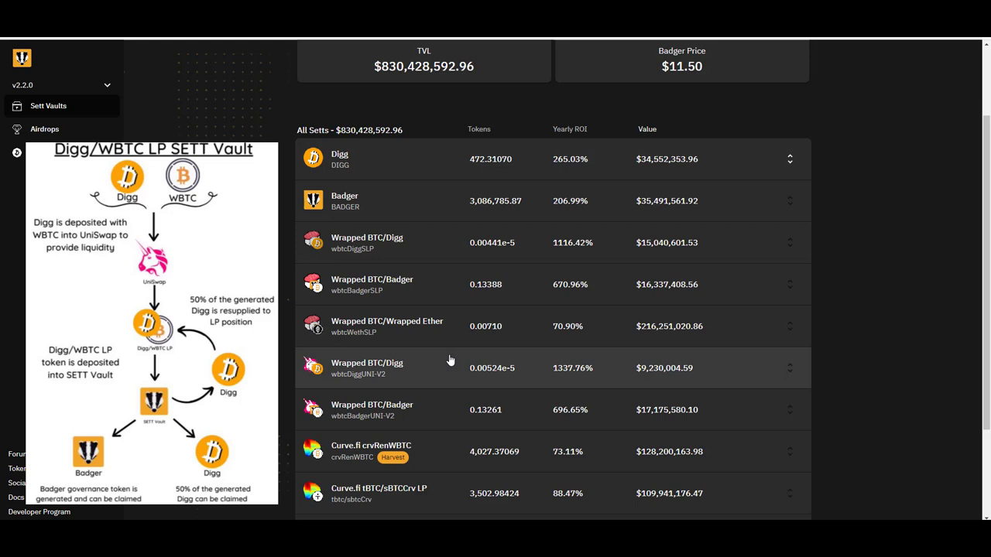
{"action": "mouse_move", "coordinate": [592, 242]}
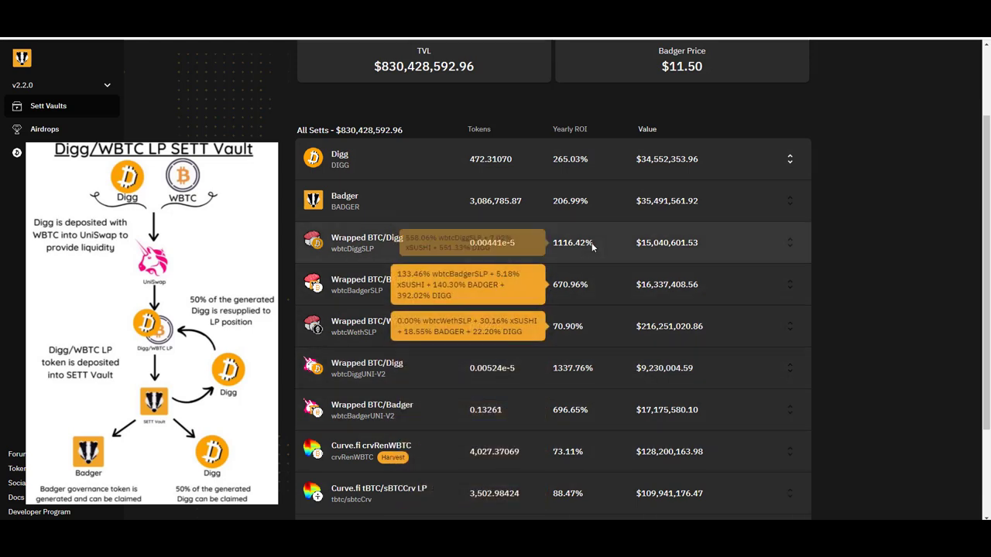
{"action": "mouse_move", "coordinate": [639, 358]}
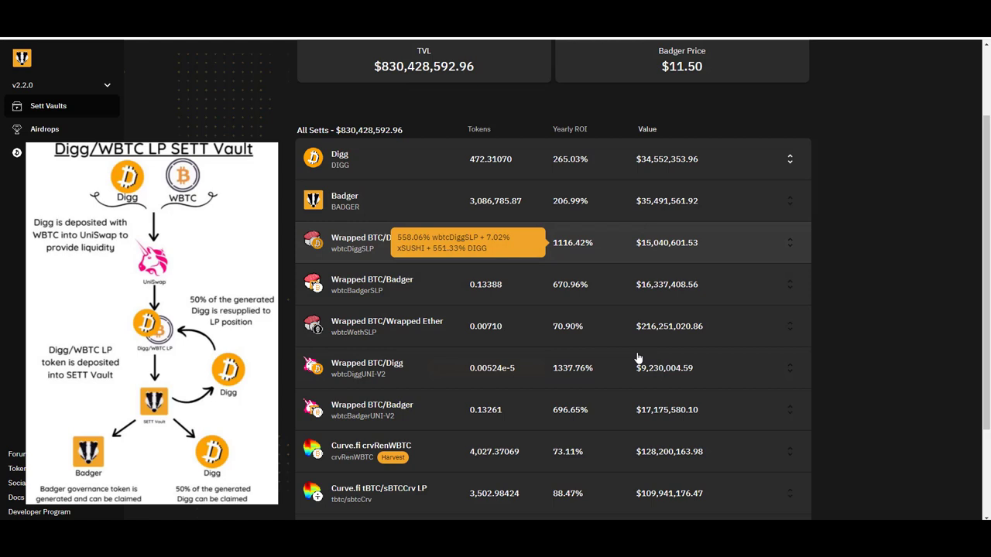
{"action": "mouse_move", "coordinate": [571, 368]}
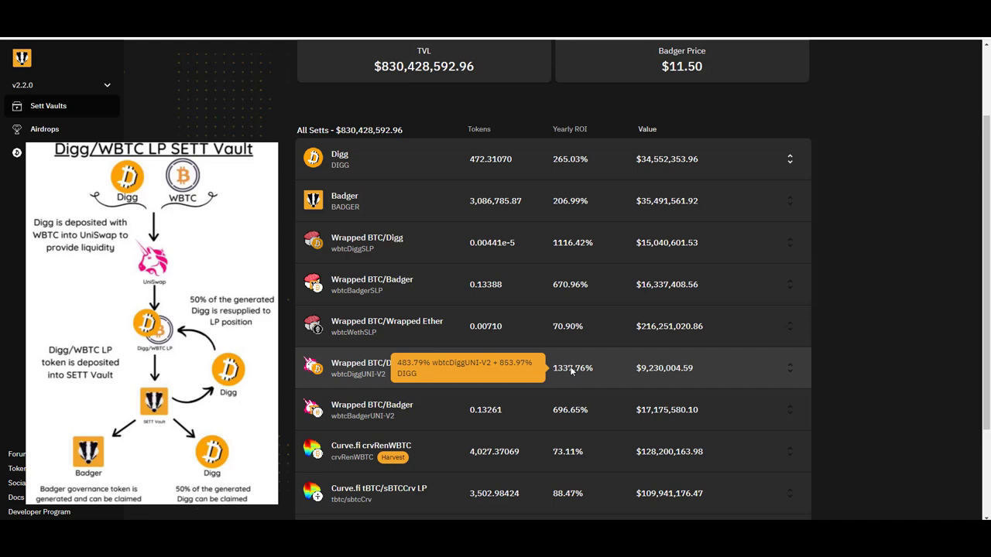
{"action": "mouse_move", "coordinate": [308, 380]}
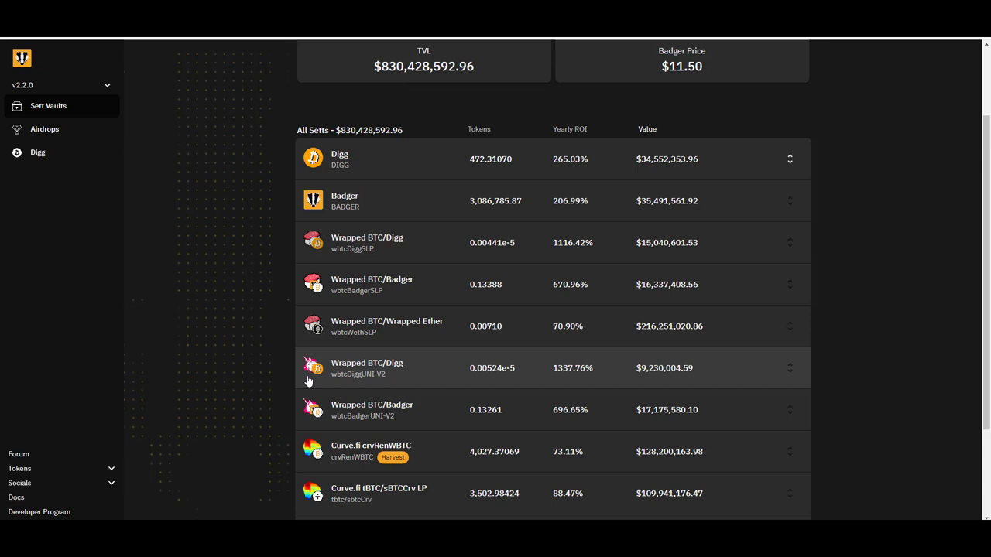
{"action": "mouse_move", "coordinate": [287, 366]}
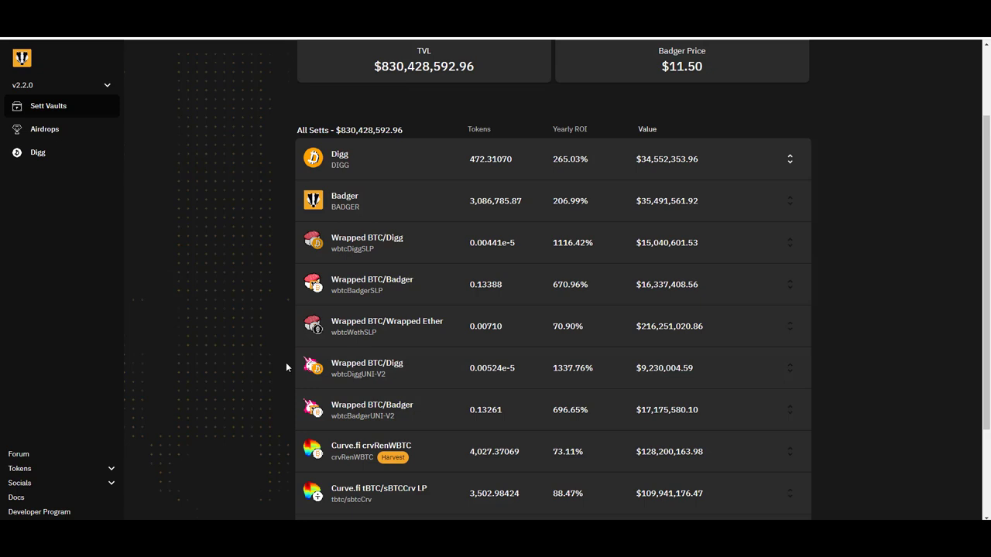
- Open the Airdrops community page and choose Uniswap under Digg Liquidity
{"action": "scroll", "scroll_direction": "up", "scroll_amount": 3}
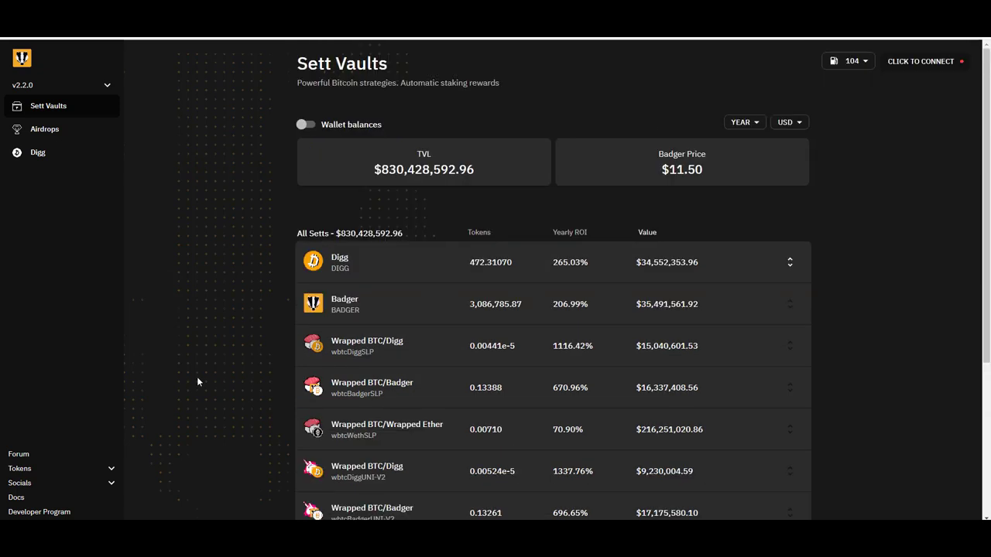
{"action": "left_click", "coordinate": [44, 129]}
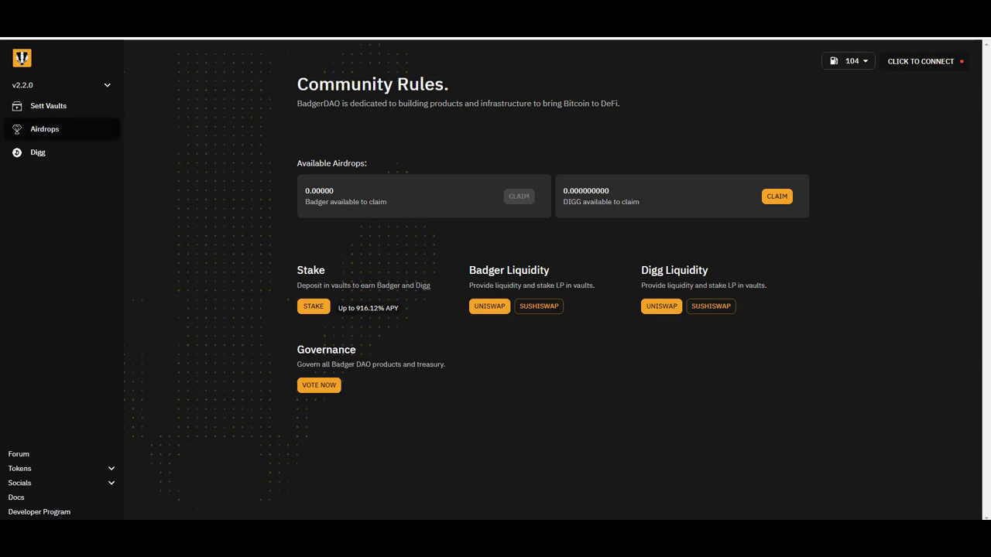
{"action": "mouse_move", "coordinate": [661, 306]}
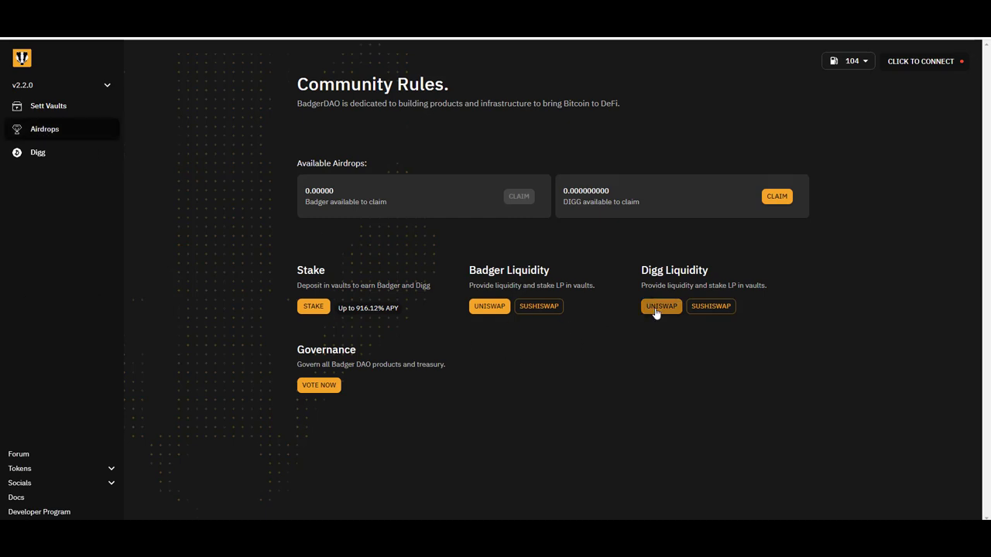
{"action": "left_click", "coordinate": [661, 306]}
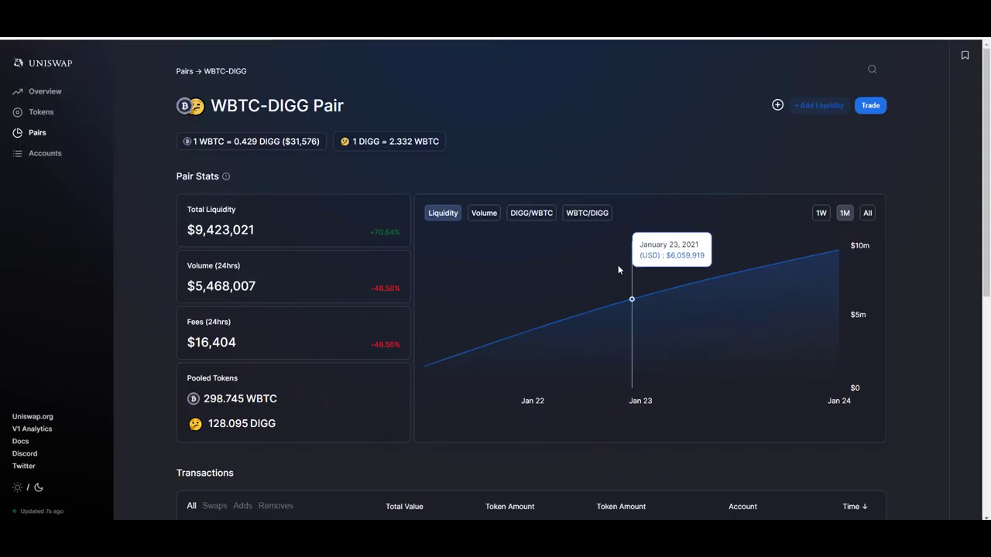
{"action": "mouse_move", "coordinate": [812, 129]}
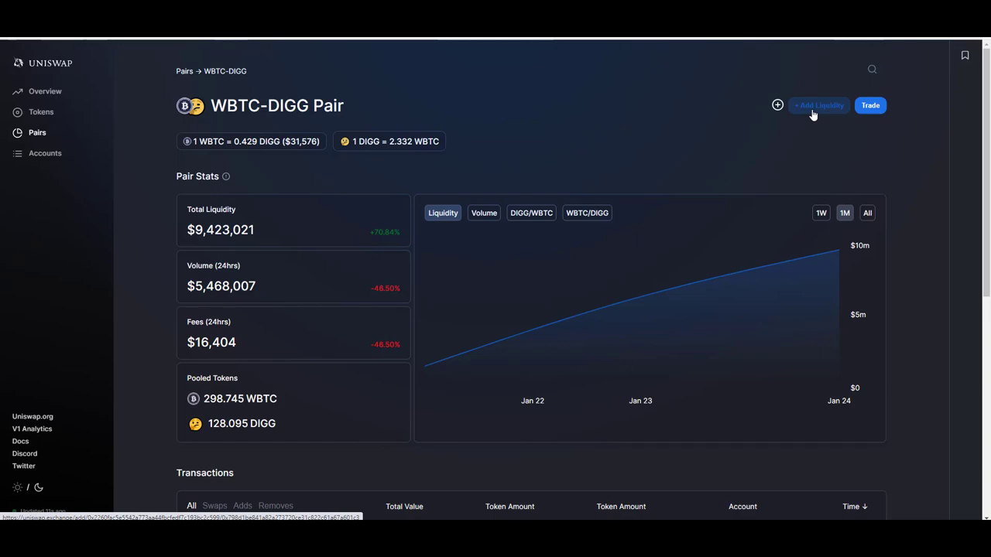
- Start adding liquidity to the WBTC-DIGG pair from its Uniswap pair page
{"action": "left_click", "coordinate": [818, 105]}
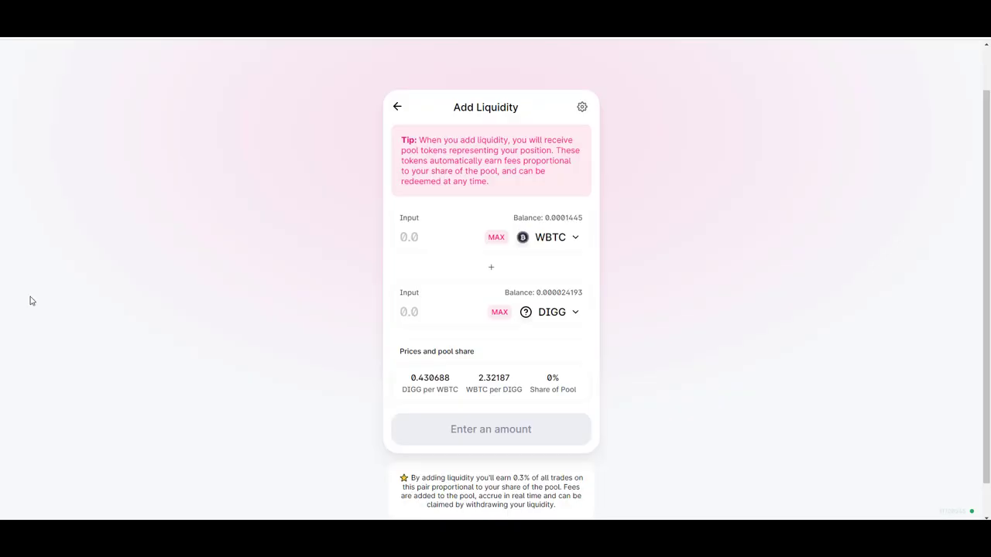
{"action": "mouse_move", "coordinate": [627, 230]}
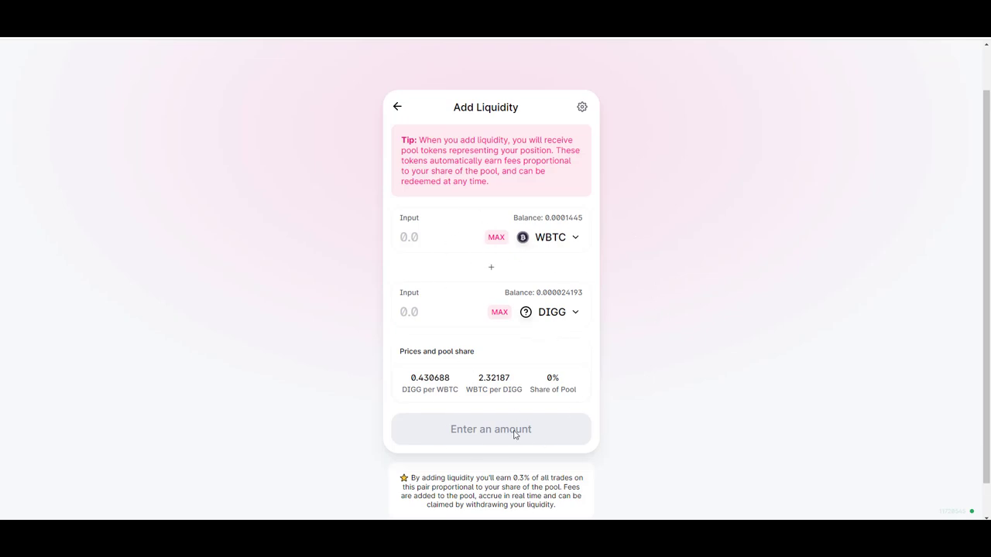
{"action": "mouse_move", "coordinate": [773, 230]}
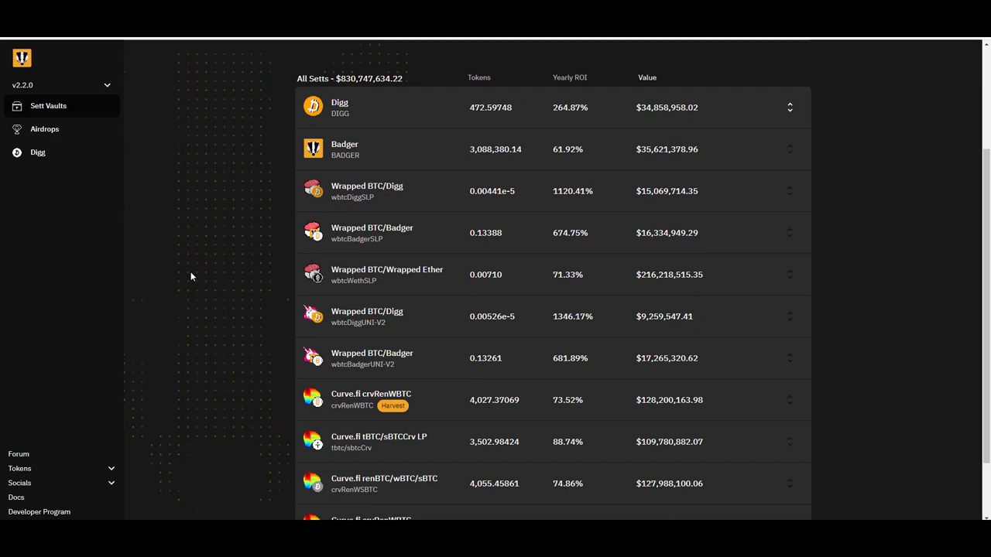
{"action": "mouse_move", "coordinate": [399, 325]}
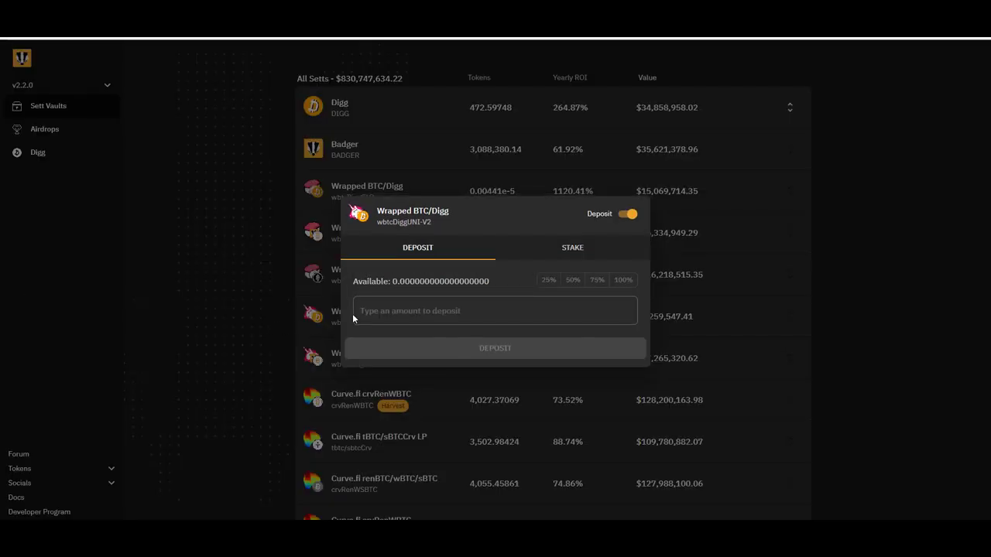
{"action": "mouse_move", "coordinate": [633, 286]}
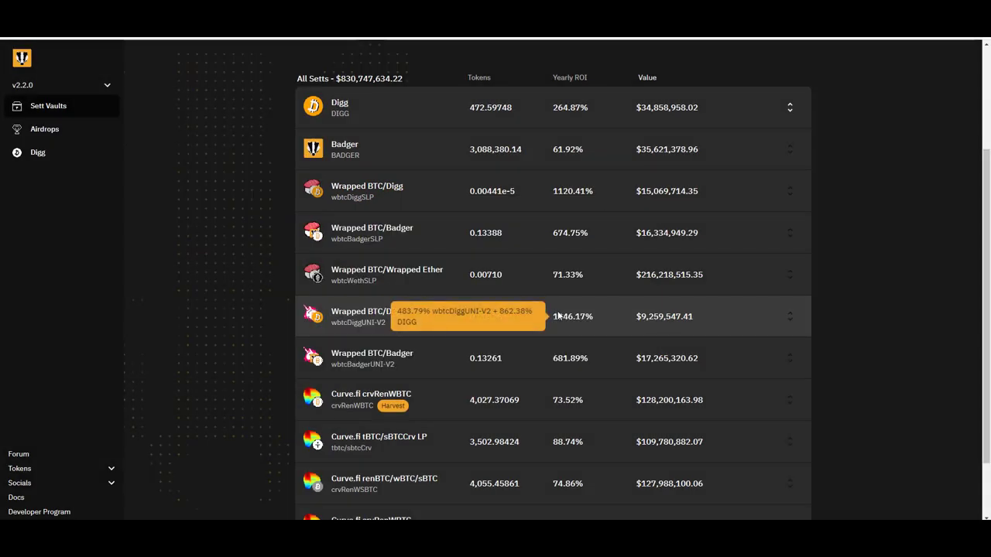
{"action": "mouse_move", "coordinate": [344, 308]}
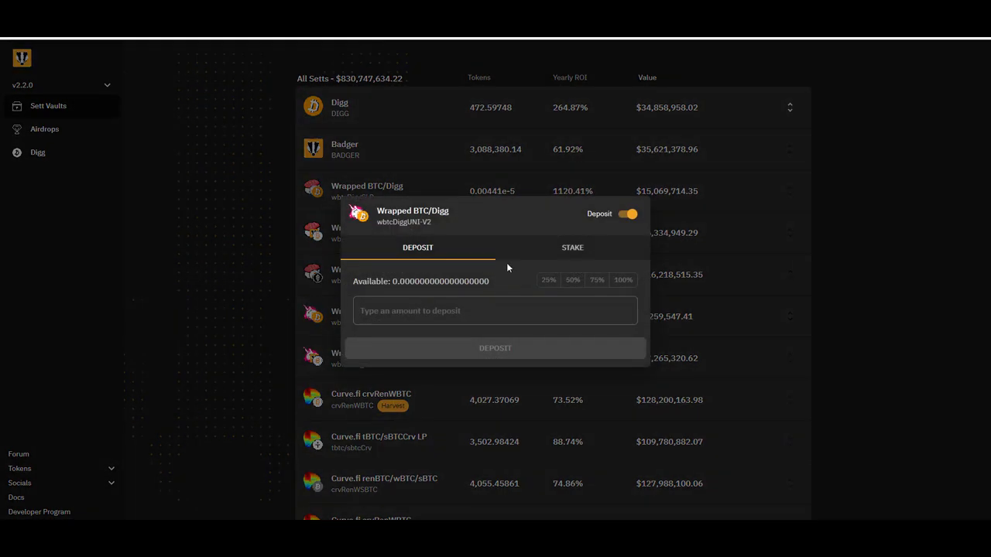
- Show the stake tab of the Wrapped BTC/Digg UNI-V2 vault dialog
{"action": "left_click", "coordinate": [572, 247]}
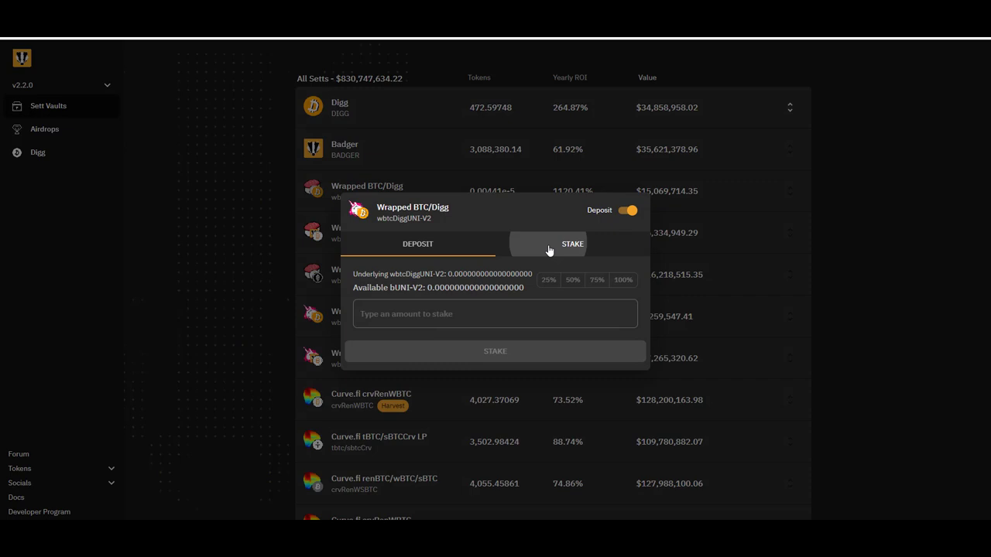
{"action": "left_click", "coordinate": [571, 244]}
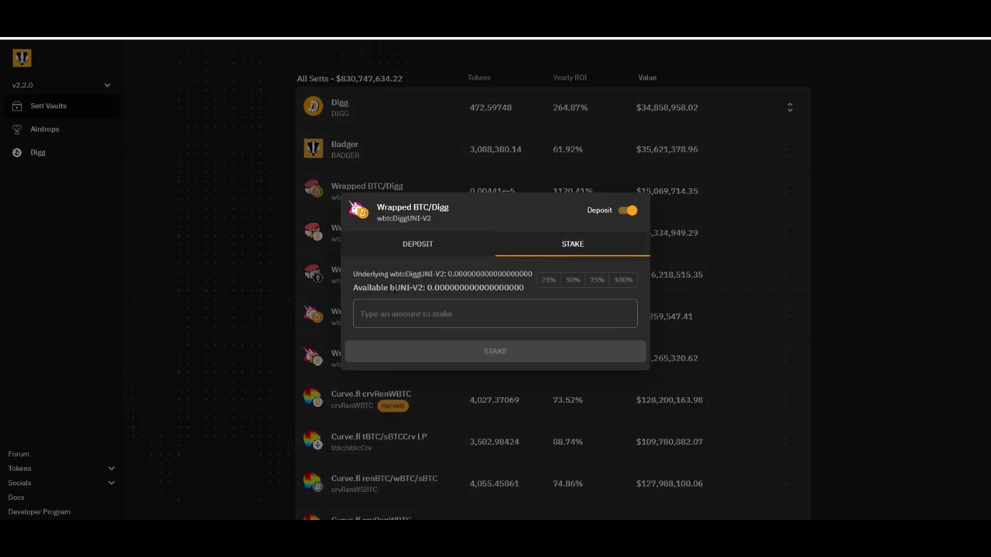
{"action": "mouse_move", "coordinate": [424, 244]}
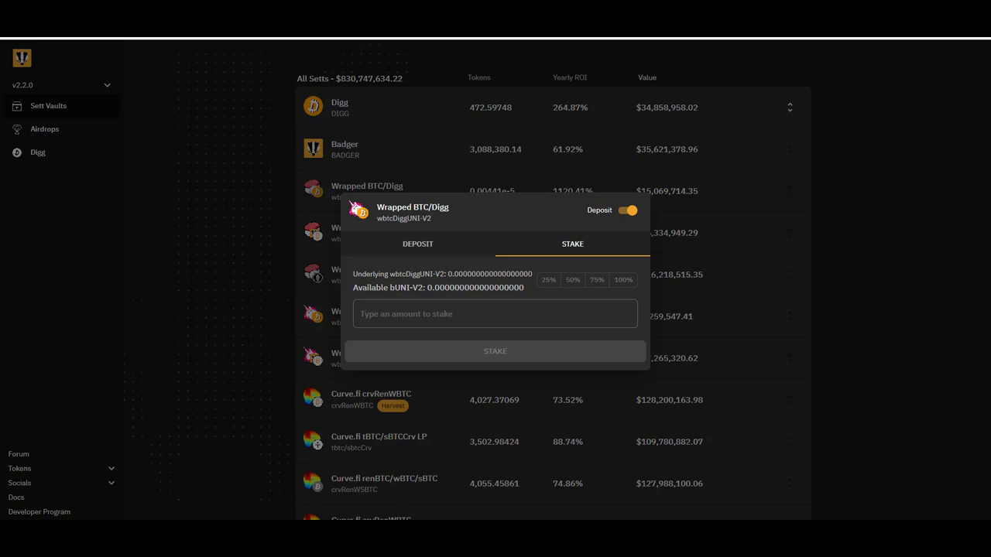
{"action": "mouse_move", "coordinate": [624, 280]}
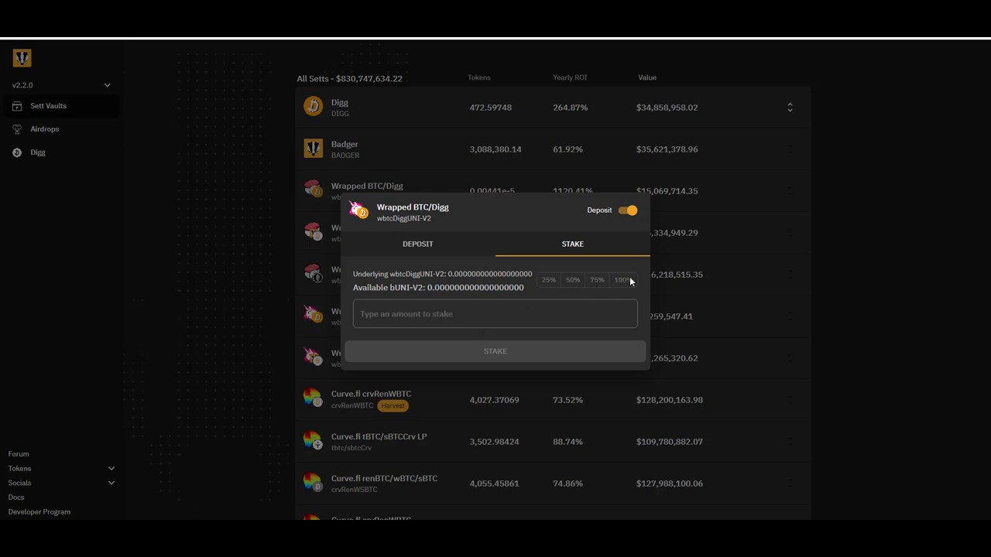
{"action": "mouse_move", "coordinate": [524, 351]}
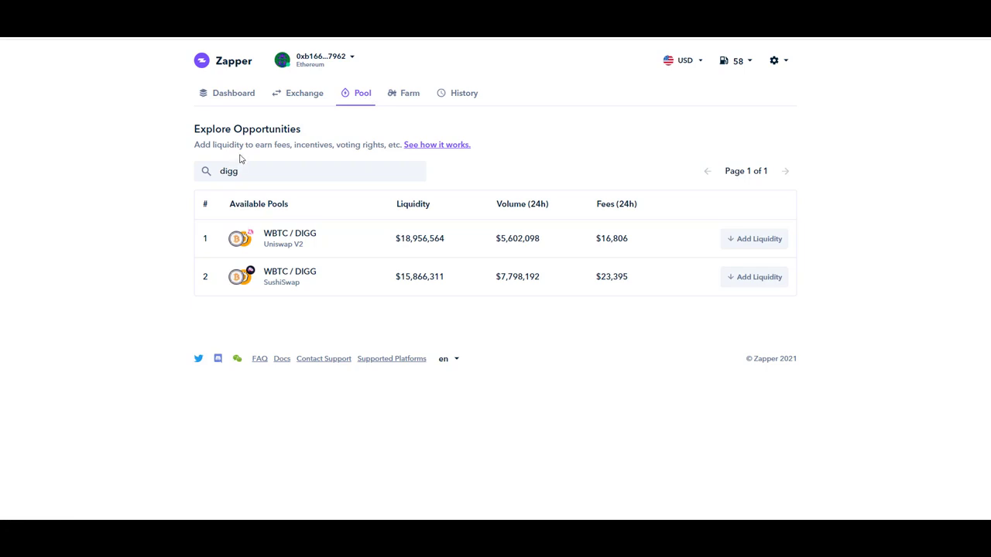
{"action": "mouse_move", "coordinate": [314, 334]}
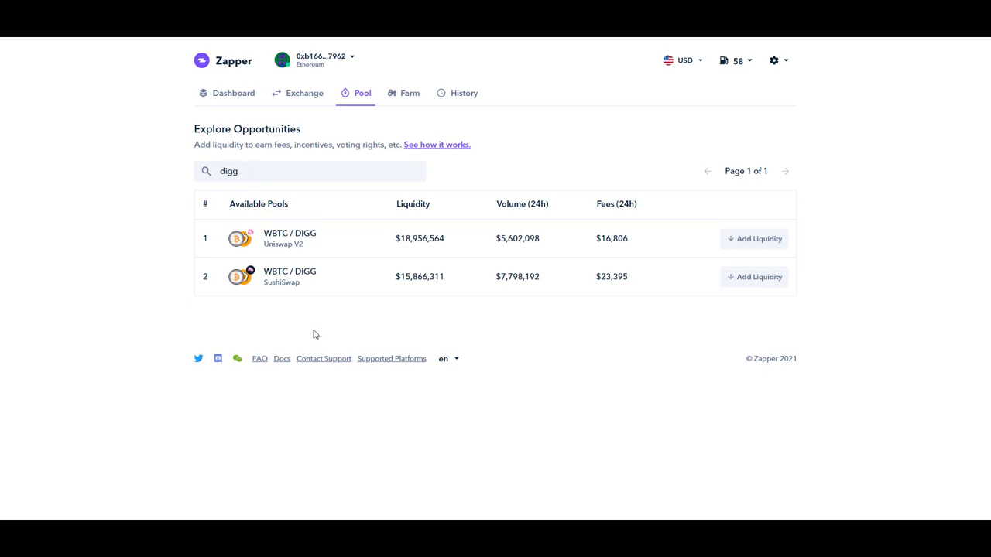
{"action": "mouse_move", "coordinate": [267, 294]}
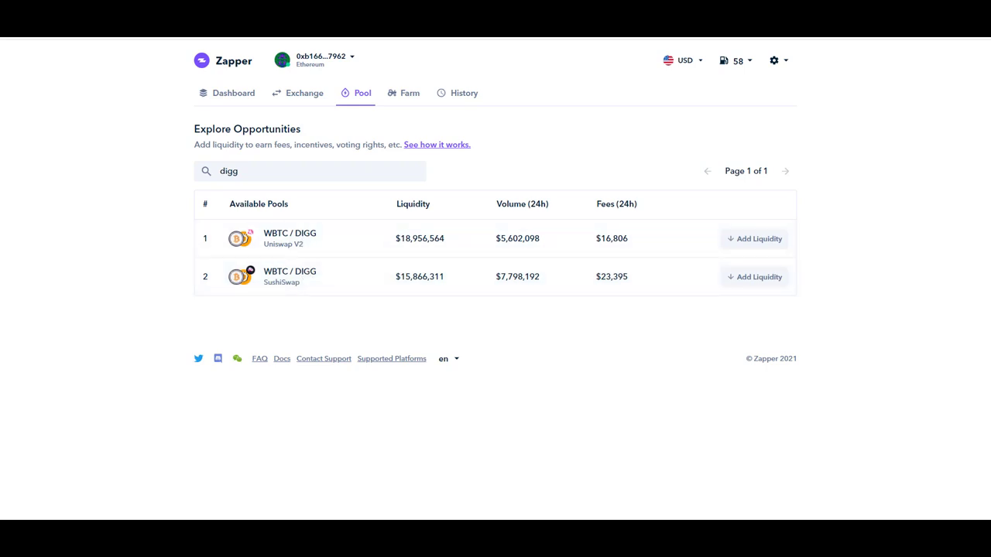
{"action": "mouse_move", "coordinate": [429, 285]}
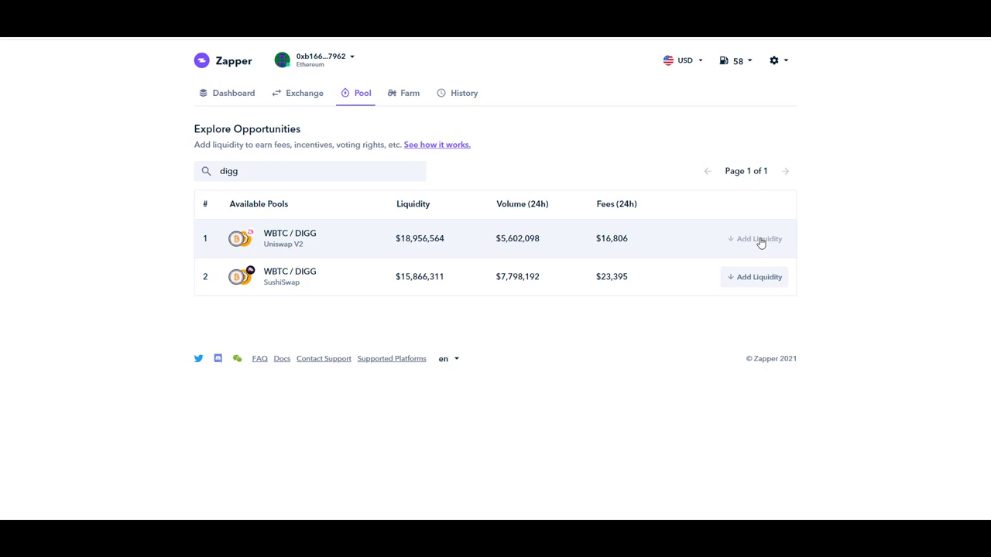
- Open Zapper's Add liquidity form for the WBTC/DIGG pool and enter the full DIGG balance
{"action": "left_click", "coordinate": [757, 238]}
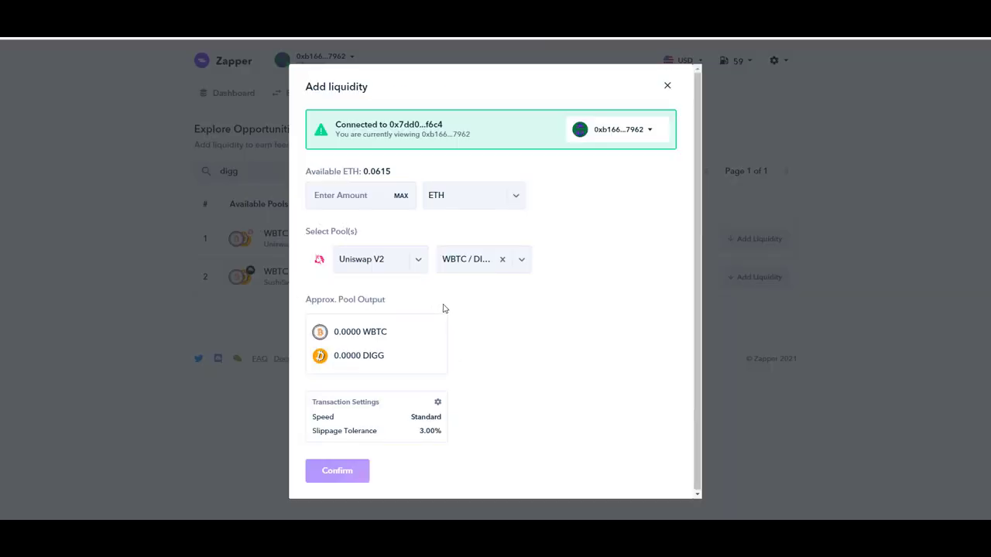
{"action": "left_click", "coordinate": [472, 195]}
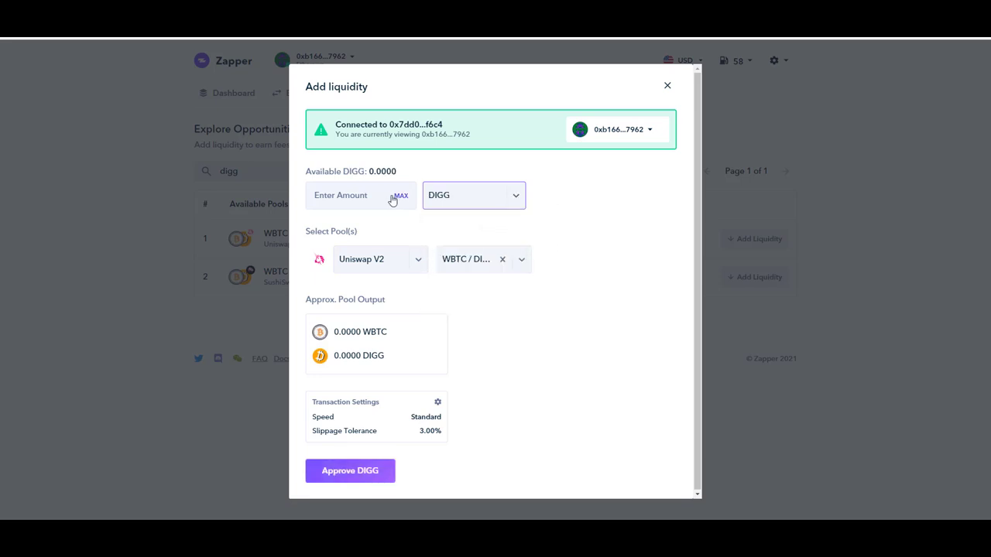
{"action": "left_click", "coordinate": [400, 195]}
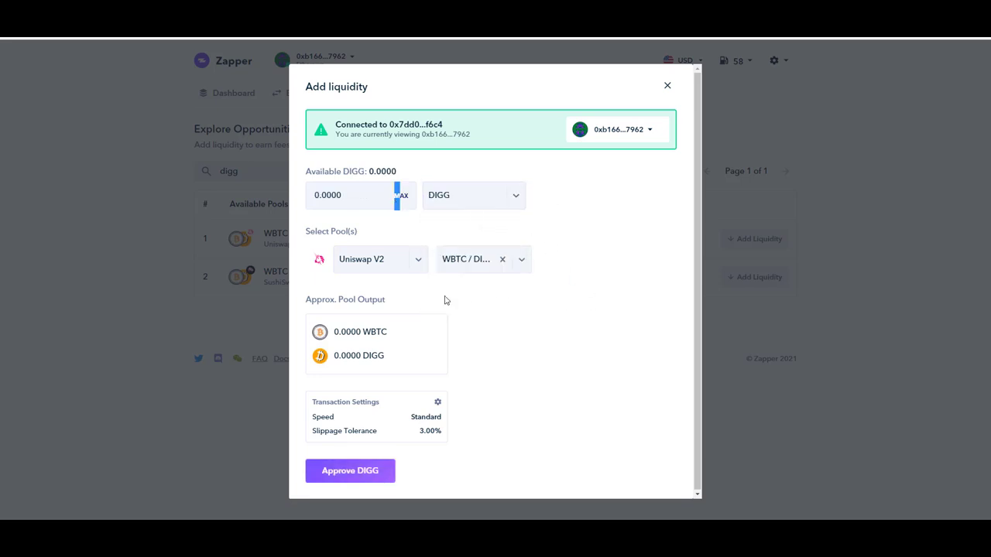
{"action": "mouse_move", "coordinate": [368, 361]}
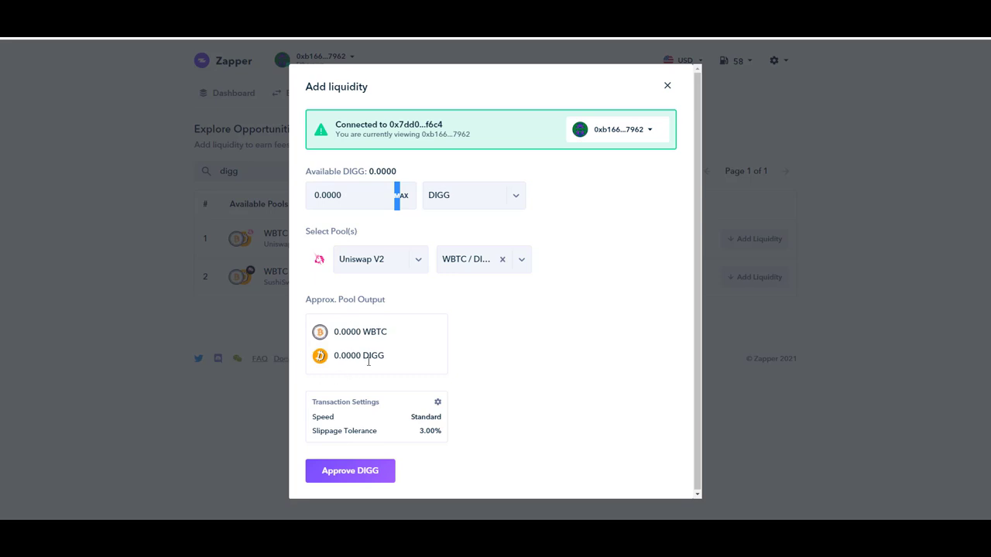
{"action": "mouse_move", "coordinate": [368, 361]}
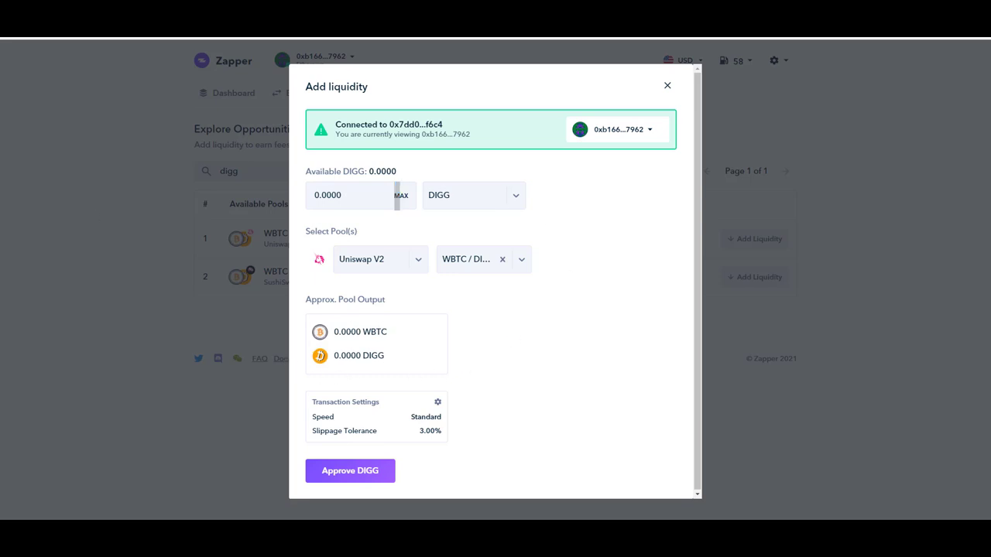
- Pay with ETH instead, entering the full 0.0615 ETH balance
{"action": "left_click", "coordinate": [473, 195]}
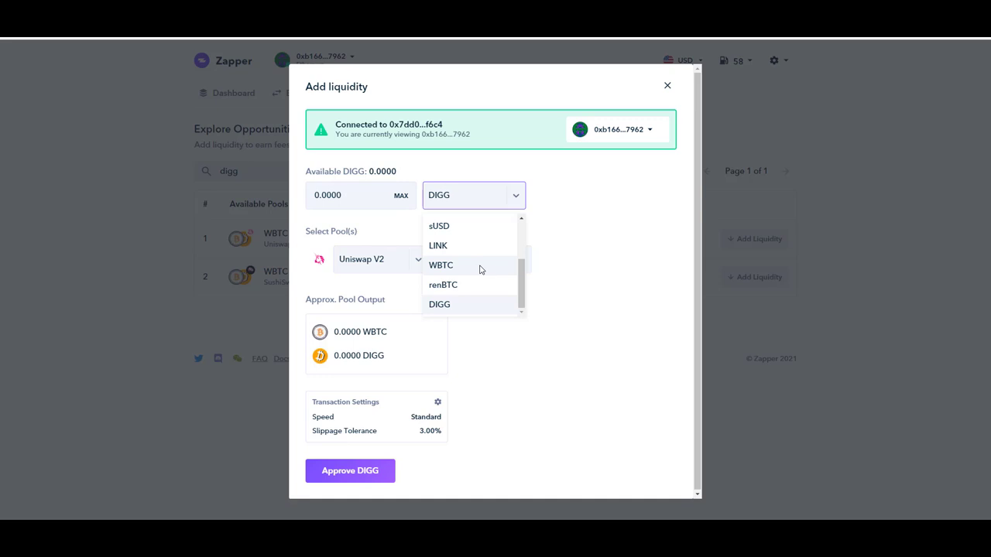
{"action": "scroll", "scroll_direction": "up", "scroll_amount": 3}
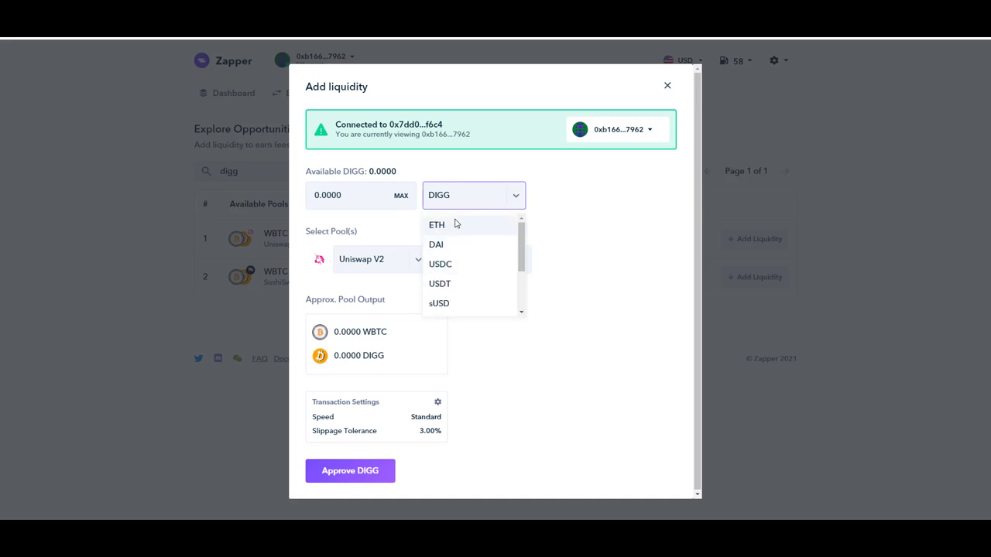
{"action": "mouse_move", "coordinate": [464, 264]}
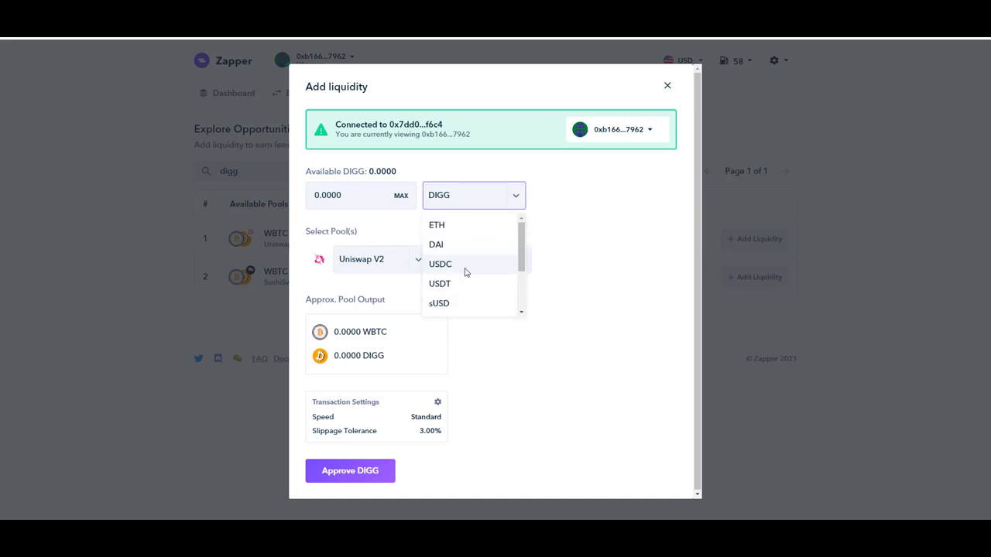
{"action": "left_click", "coordinate": [436, 225]}
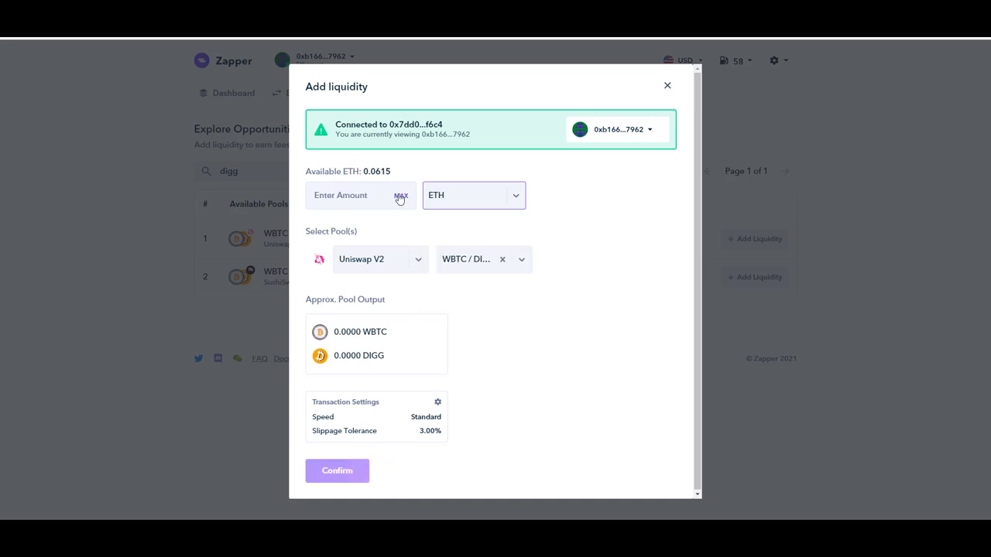
{"action": "left_click", "coordinate": [401, 195]}
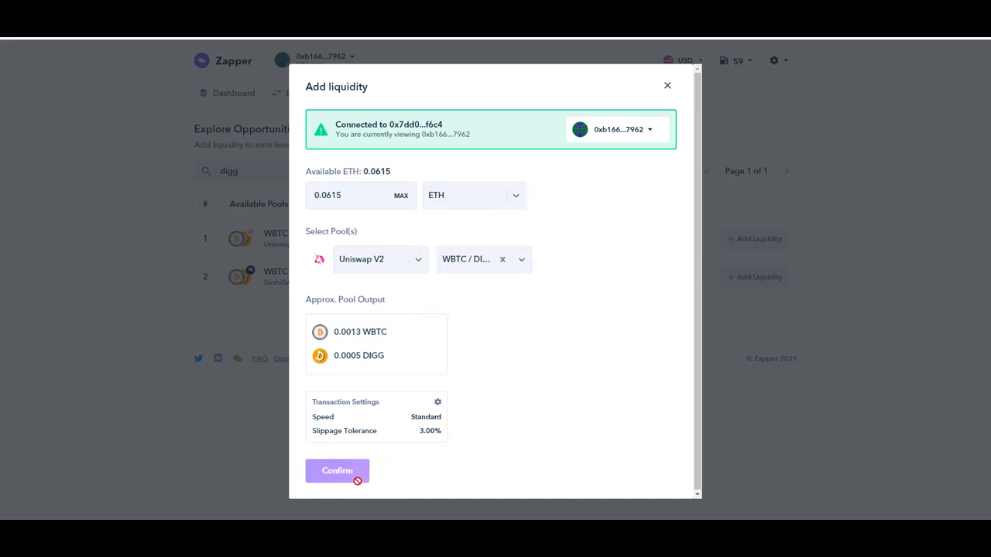
{"action": "mouse_move", "coordinate": [313, 376]}
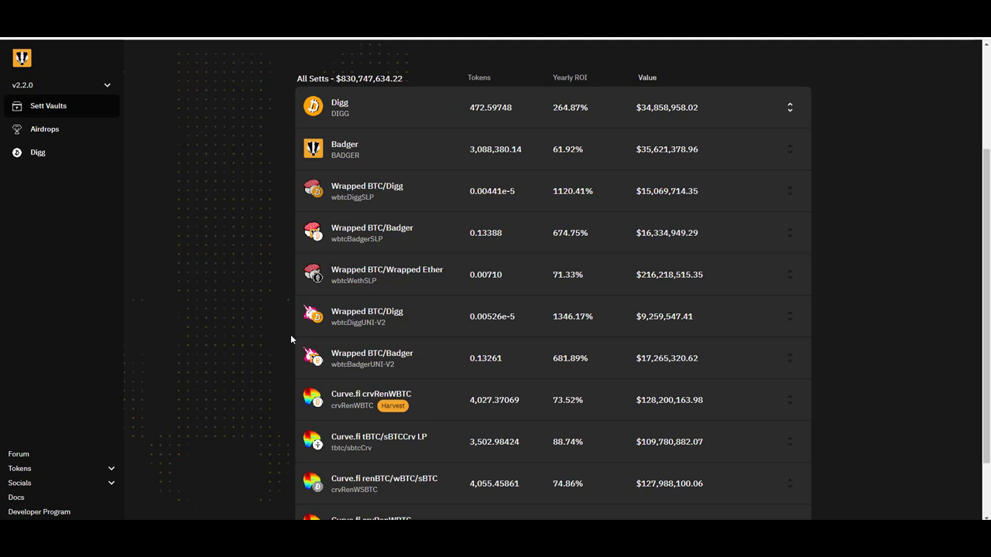
{"action": "mouse_move", "coordinate": [272, 332]}
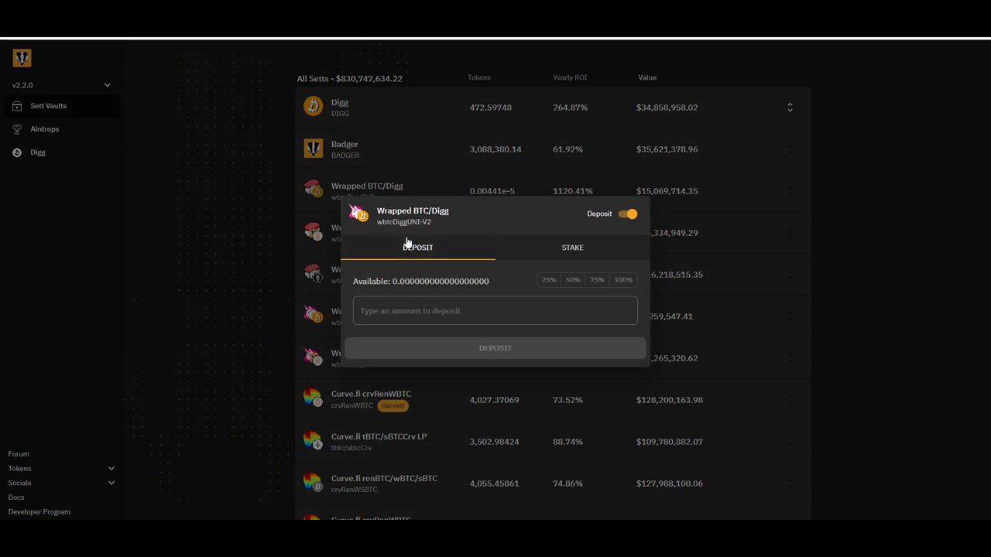
- Open the Wrapped BTC/Digg wbtcDiggUNI-V2 vault's Deposit/Stake panel
{"action": "left_click", "coordinate": [572, 247]}
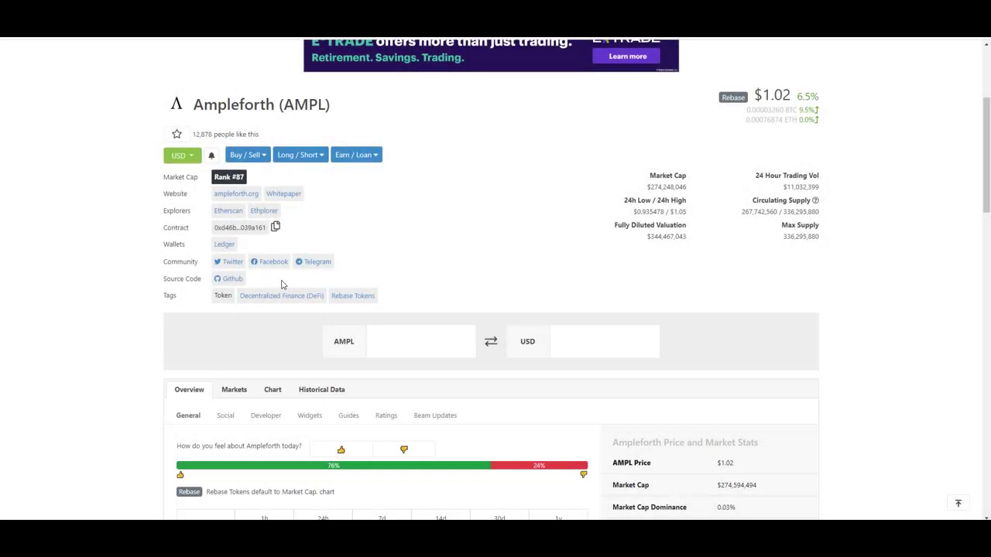
{"action": "scroll", "scroll_direction": "down", "scroll_amount": 3}
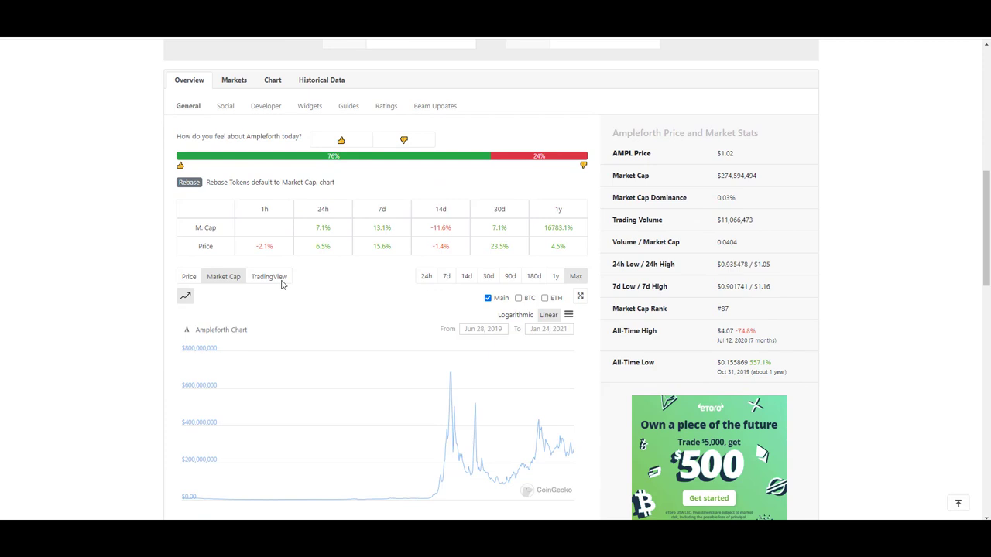
{"action": "scroll", "scroll_direction": "down", "scroll_amount": 3}
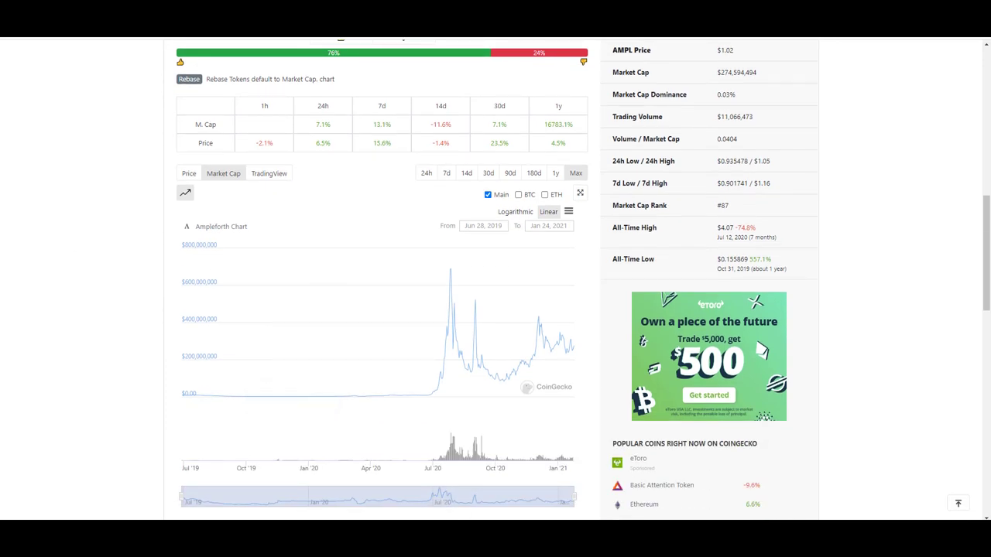
{"action": "left_click", "coordinate": [188, 172]}
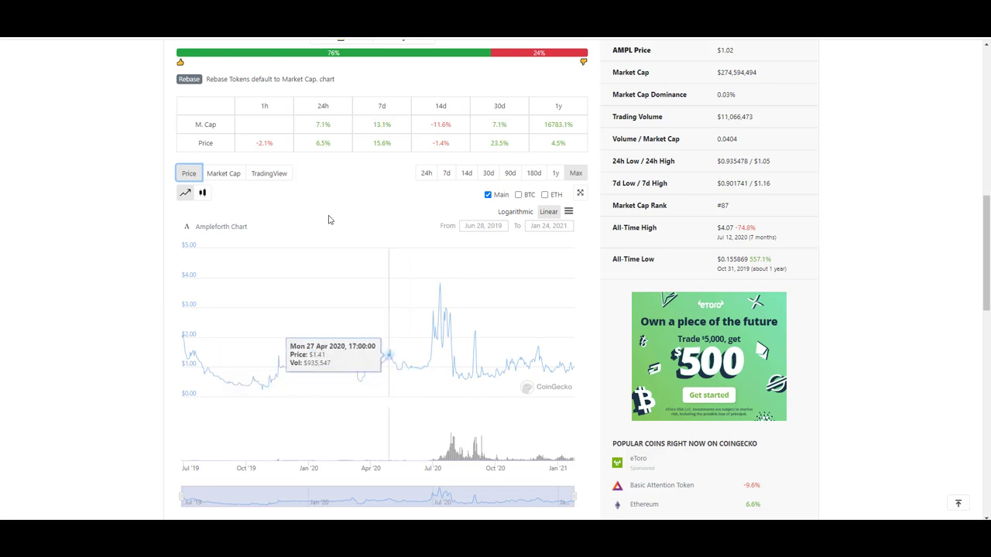
{"action": "left_click", "coordinate": [224, 173]}
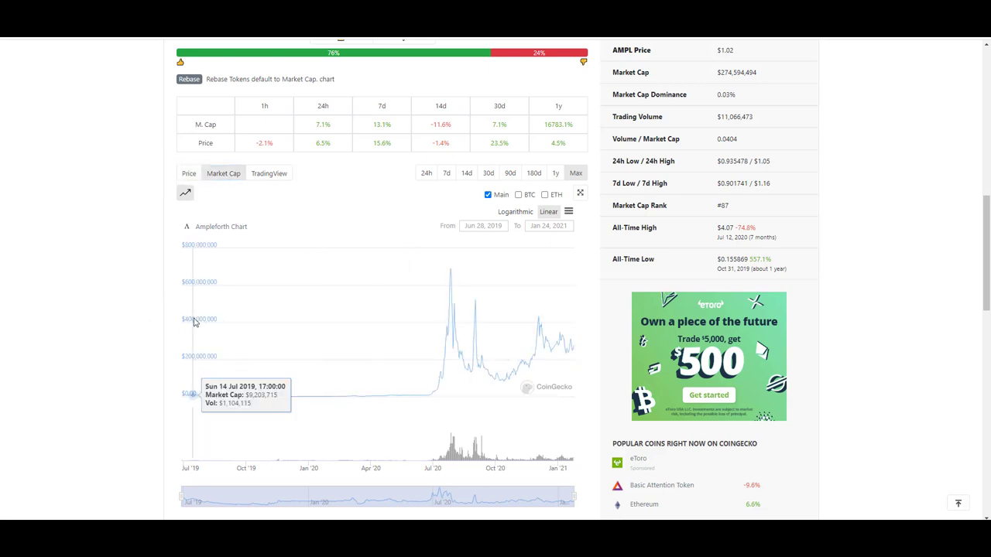
{"action": "mouse_move", "coordinate": [78, 306]}
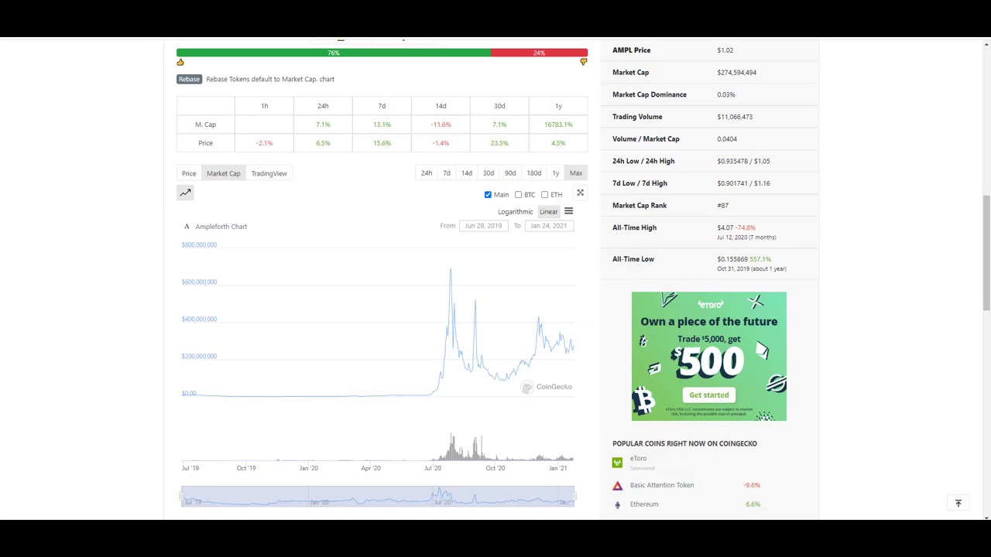
{"action": "scroll", "scroll_direction": "down", "scroll_amount": 3}
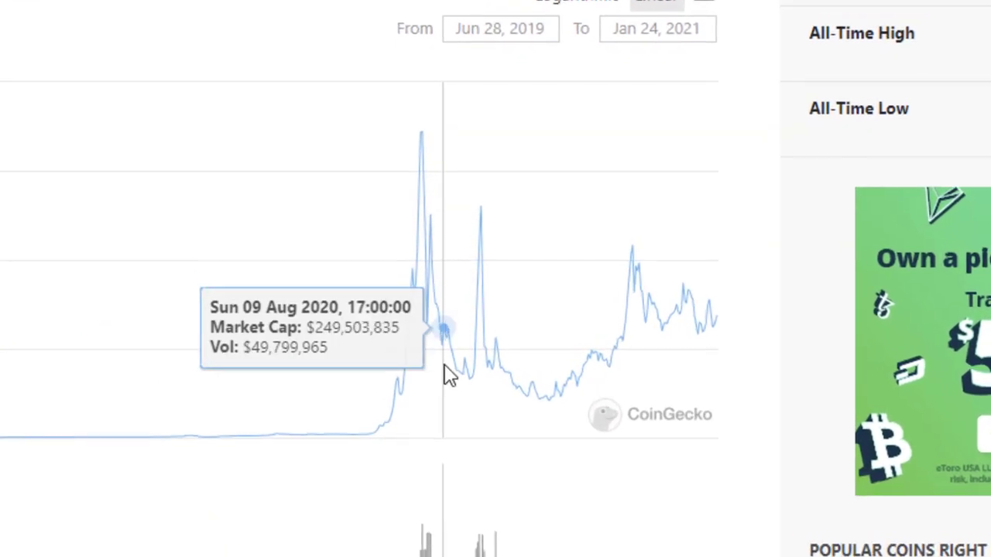
{"action": "scroll", "scroll_direction": "down", "scroll_amount": 3}
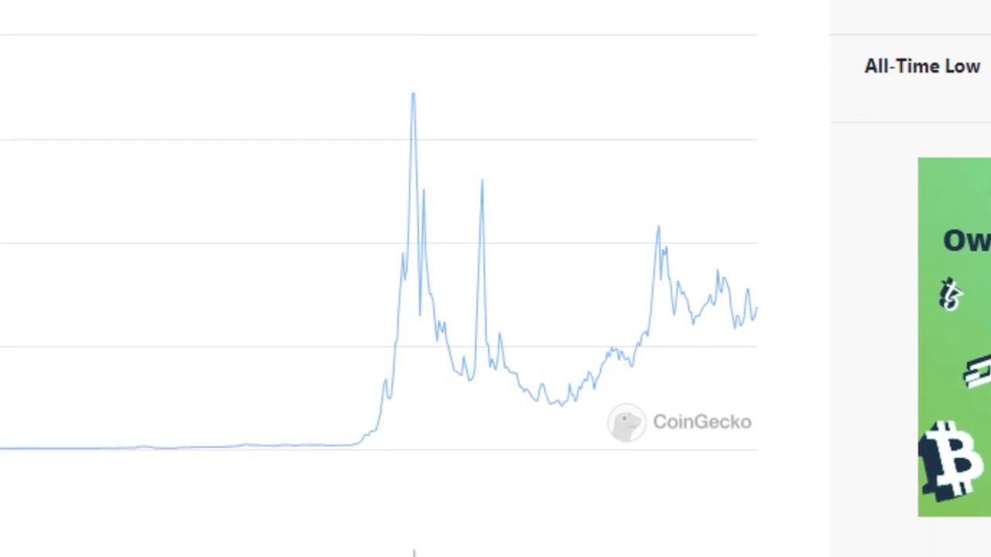
{"action": "mouse_move", "coordinate": [377, 432]}
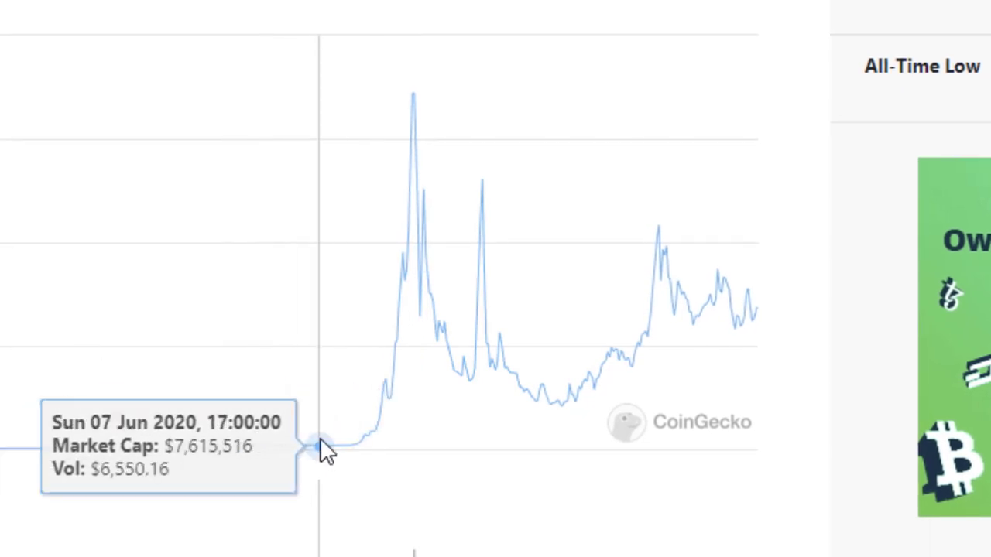
{"action": "mouse_move", "coordinate": [410, 379]}
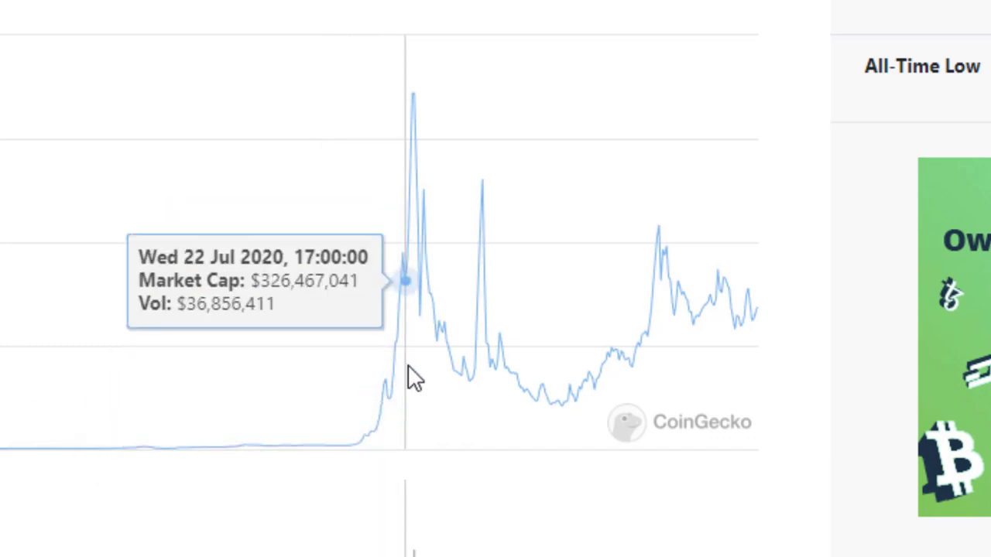
{"action": "mouse_move", "coordinate": [347, 302]}
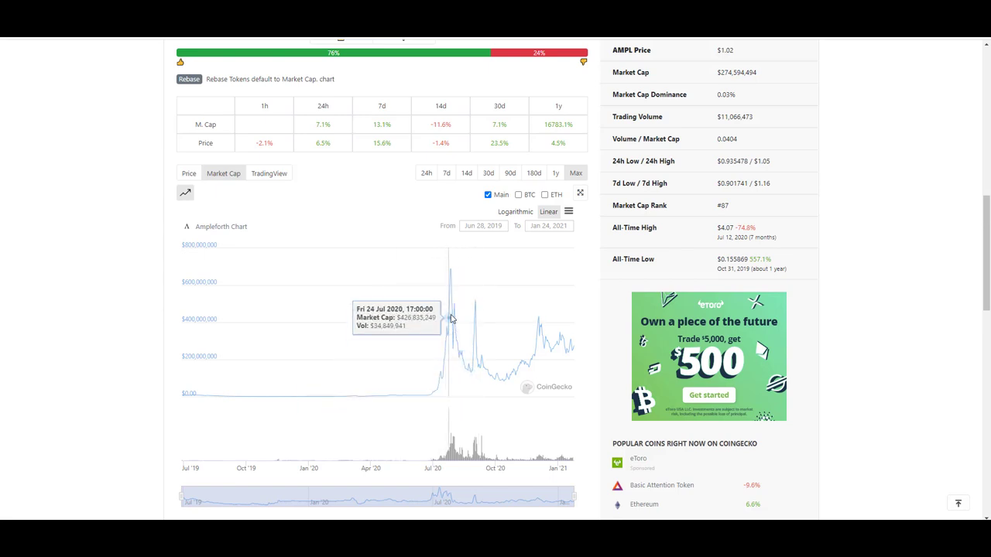
{"action": "mouse_move", "coordinate": [411, 396]}
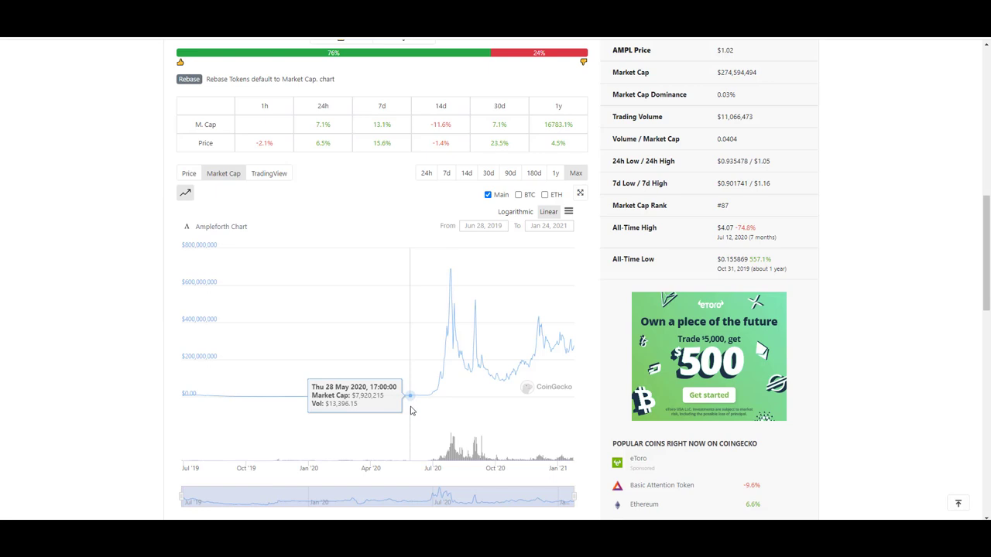
{"action": "mouse_move", "coordinate": [412, 410]}
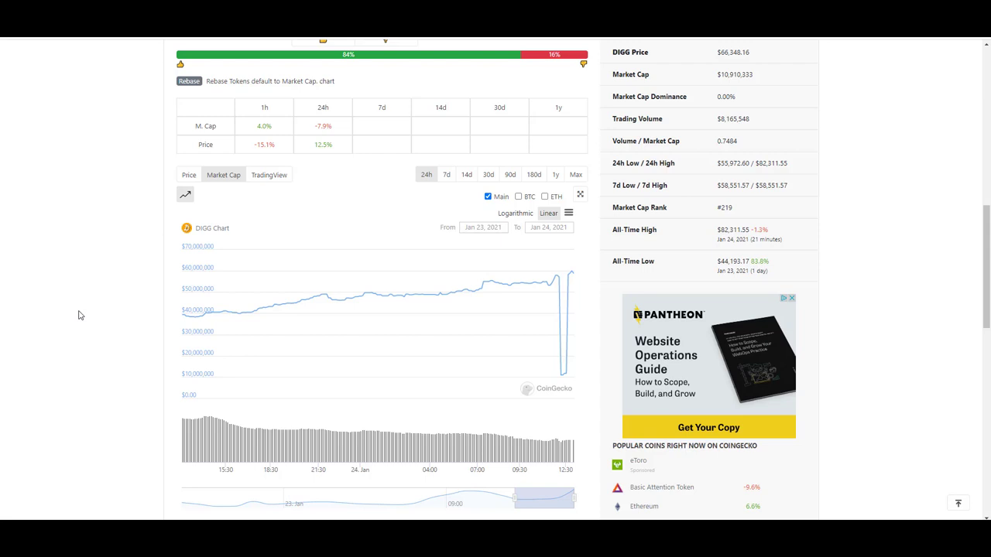
- Switch DIGG's CoinGecko market cap chart to the 7d range
{"action": "left_click", "coordinate": [447, 174]}
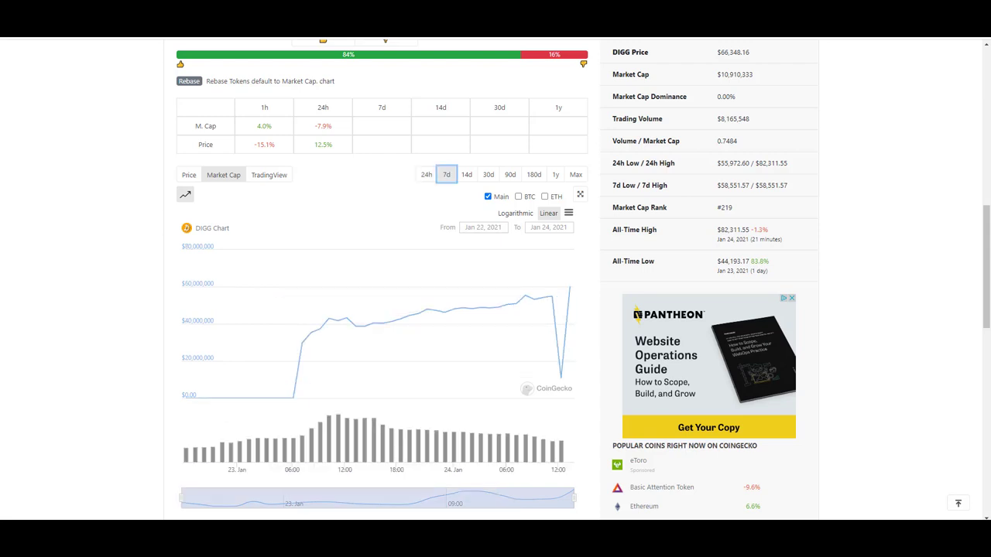
{"action": "mouse_move", "coordinate": [544, 300]}
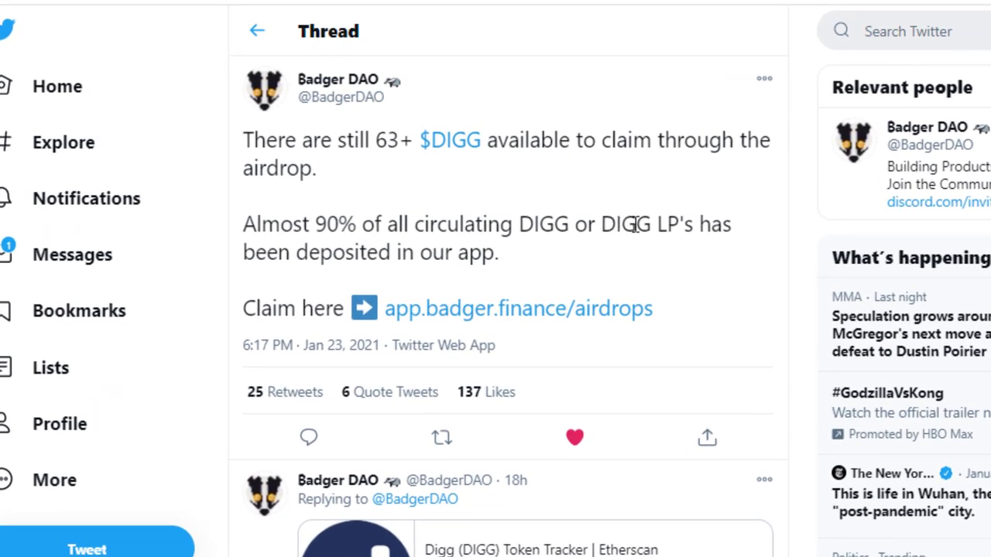
{"action": "mouse_move", "coordinate": [863, 251]}
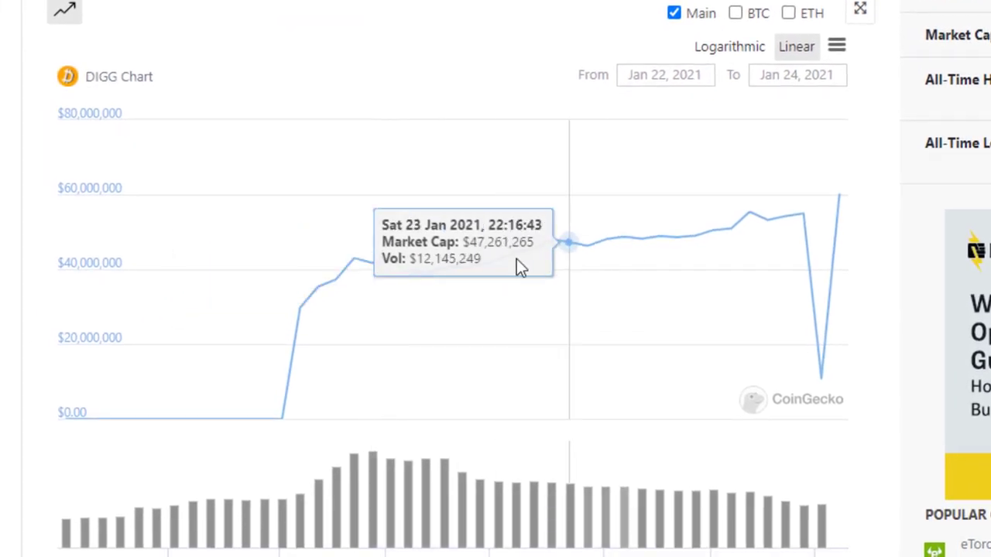
{"action": "scroll", "scroll_direction": "up", "scroll_amount": 3}
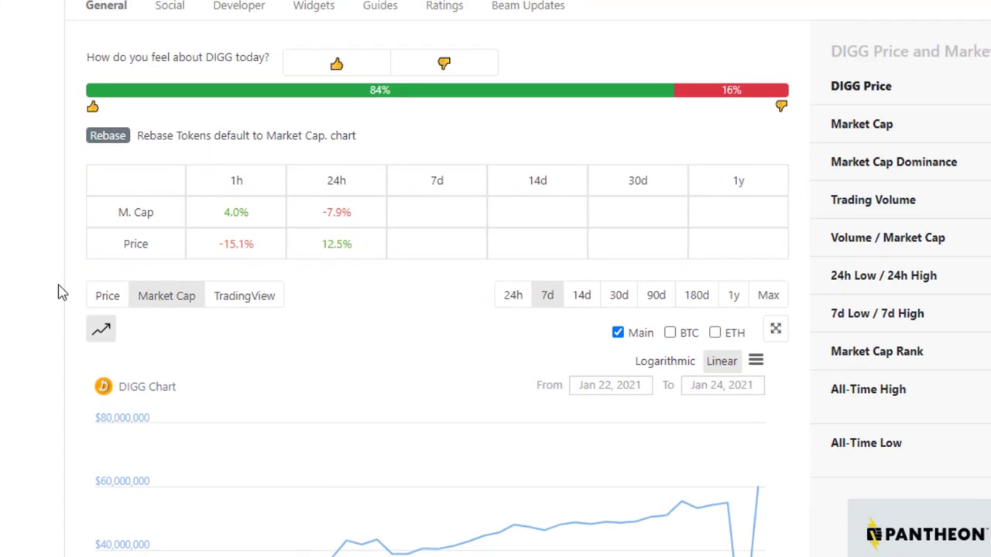
{"action": "scroll", "scroll_direction": "up", "scroll_amount": 3}
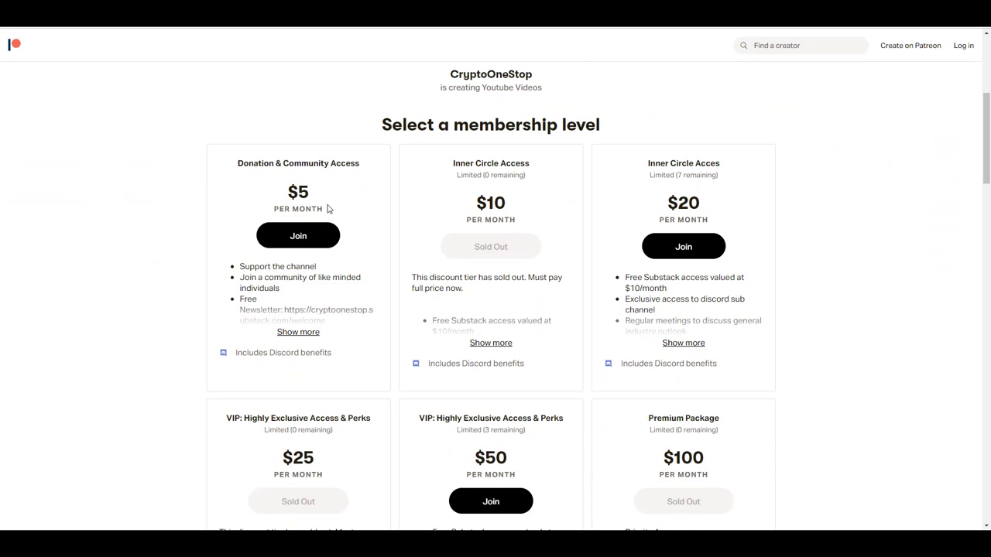
- Expand the $20 Patreon tier's benefits and scroll through the tier lists
{"action": "scroll", "scroll_direction": "down", "scroll_amount": 3}
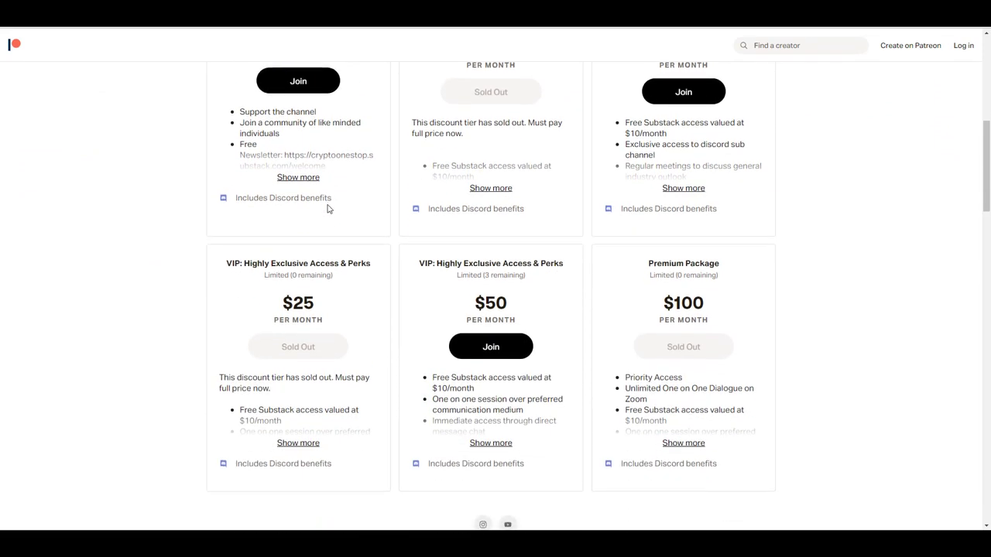
{"action": "left_click", "coordinate": [491, 443]}
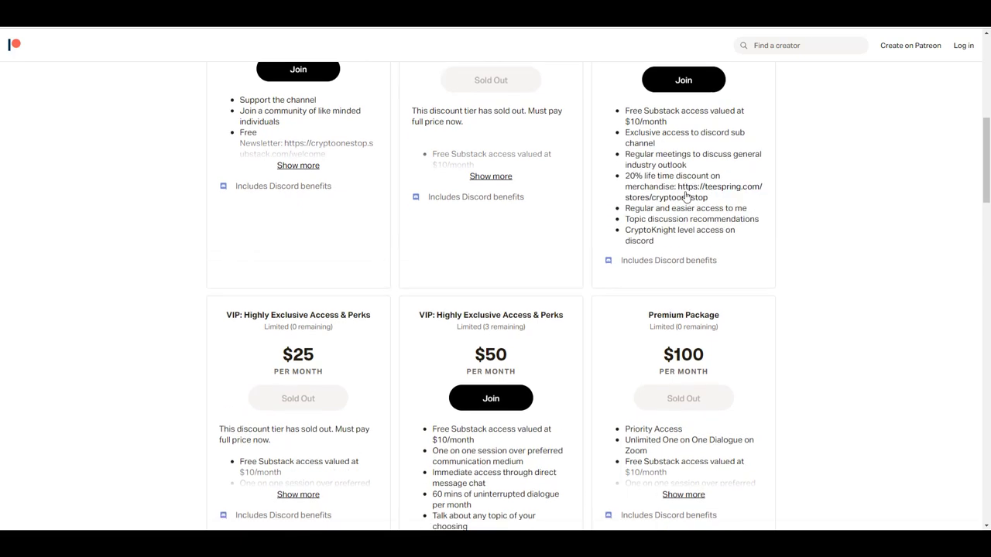
{"action": "scroll", "scroll_direction": "down", "scroll_amount": 3}
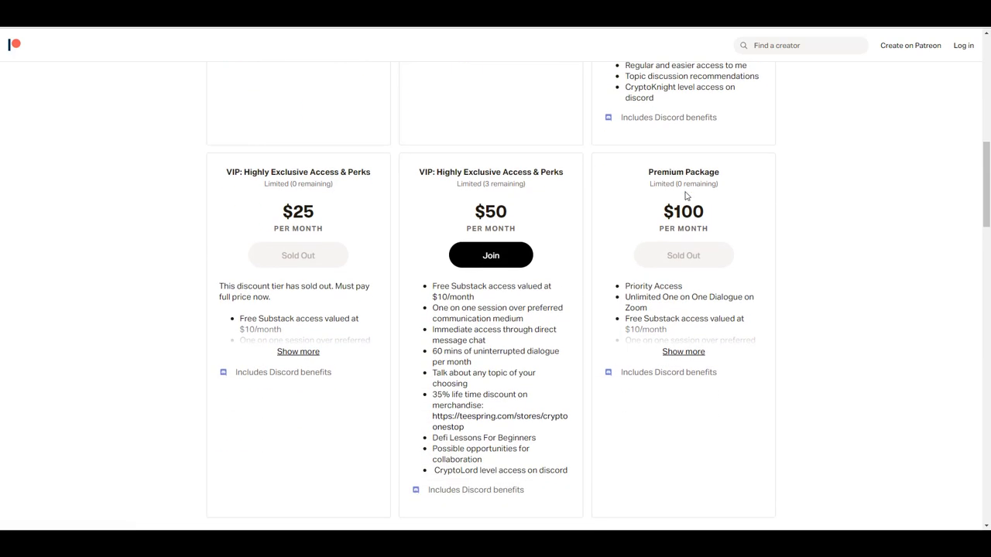